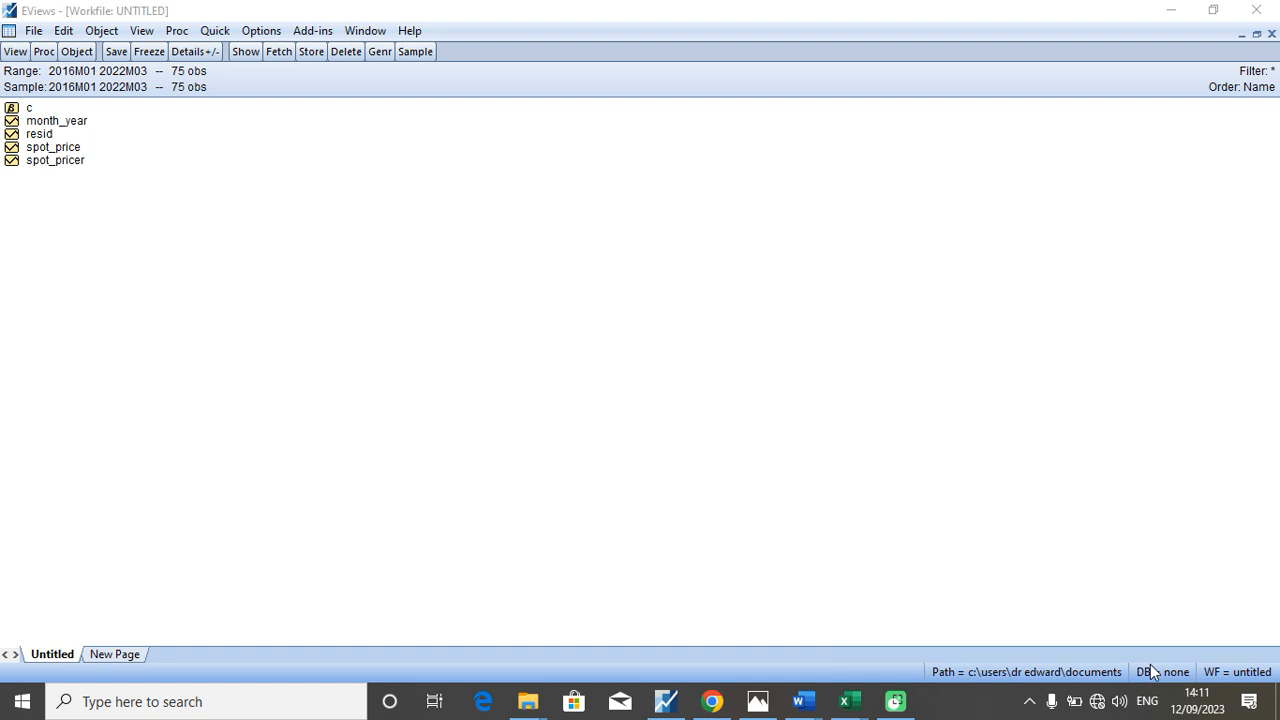
{"action": "mouse_move", "coordinate": [372, 487]}
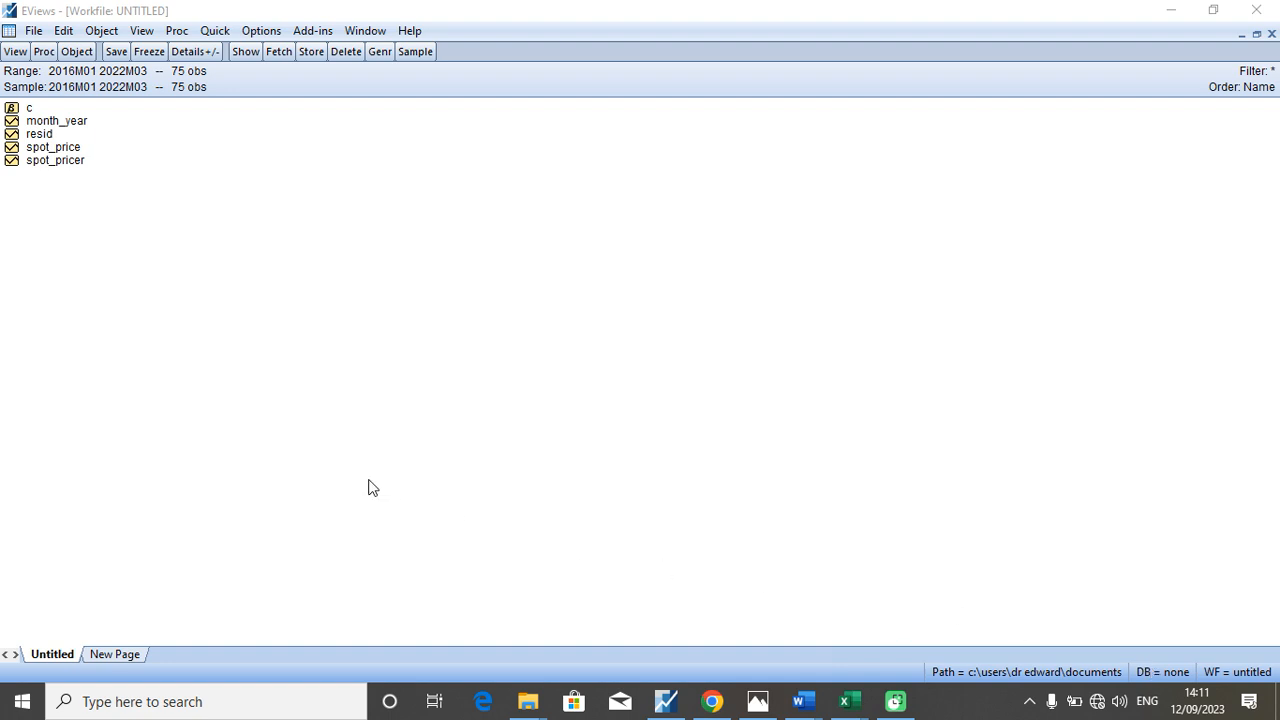
- Start a new equation with the specification 'spot_pricer c spot_pricer(-1)'
{"action": "left_click", "coordinate": [216, 30]}
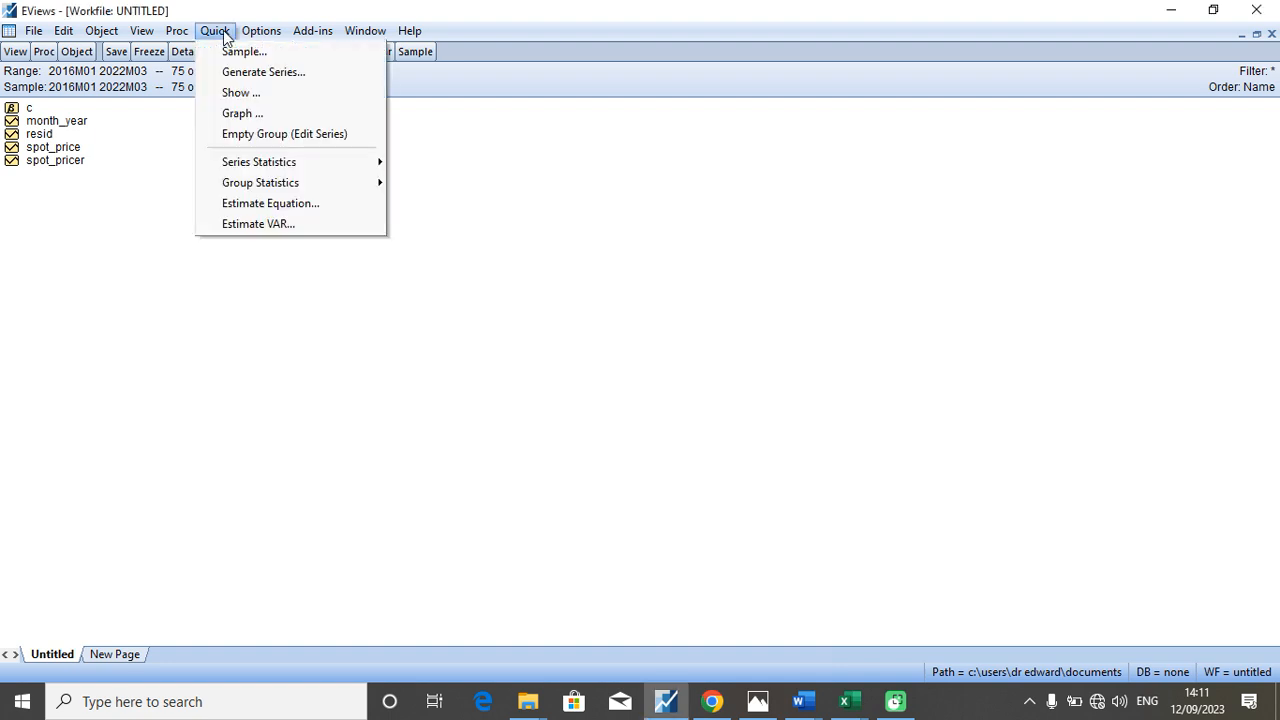
{"action": "mouse_move", "coordinate": [270, 203]}
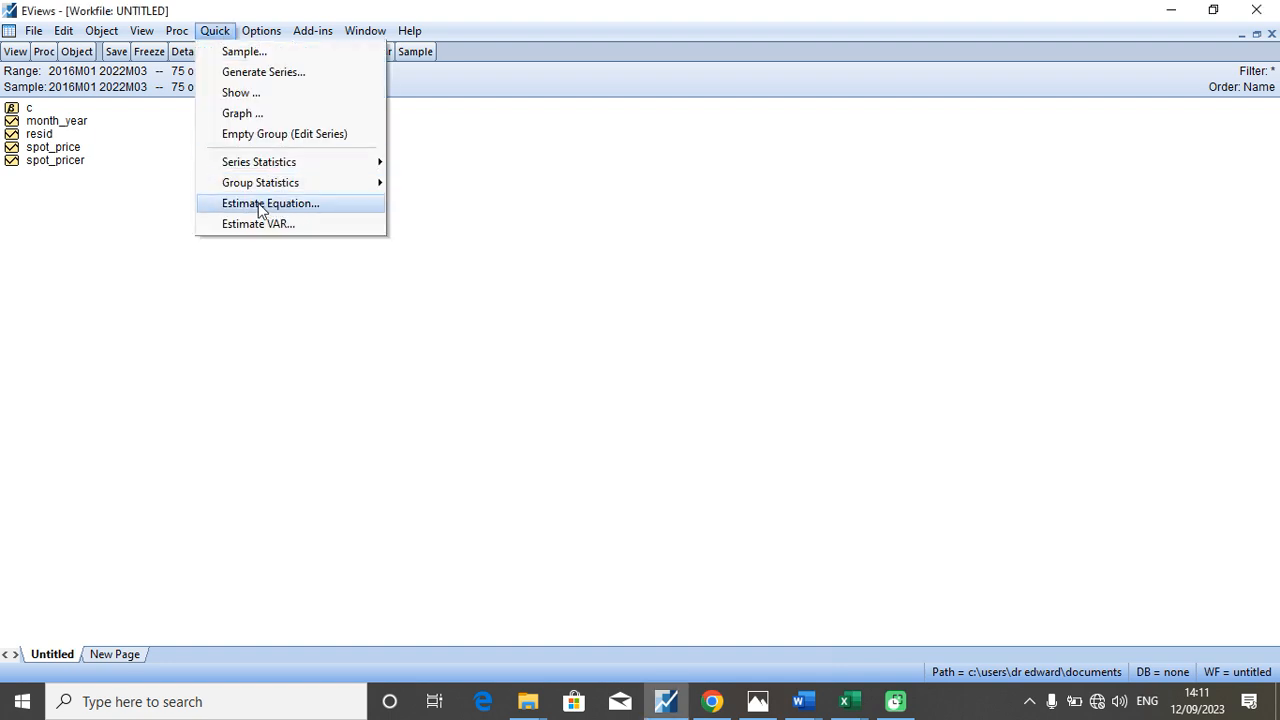
{"action": "mouse_move", "coordinate": [258, 218]}
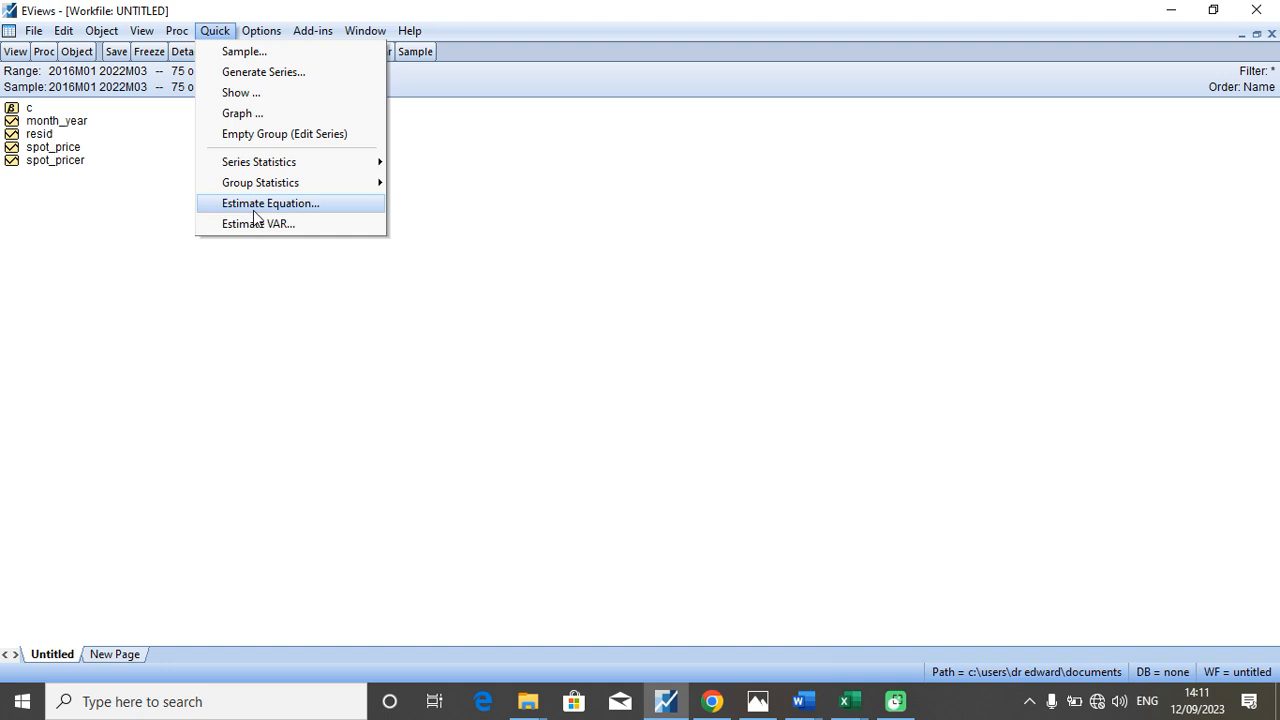
{"action": "left_click", "coordinate": [270, 203]}
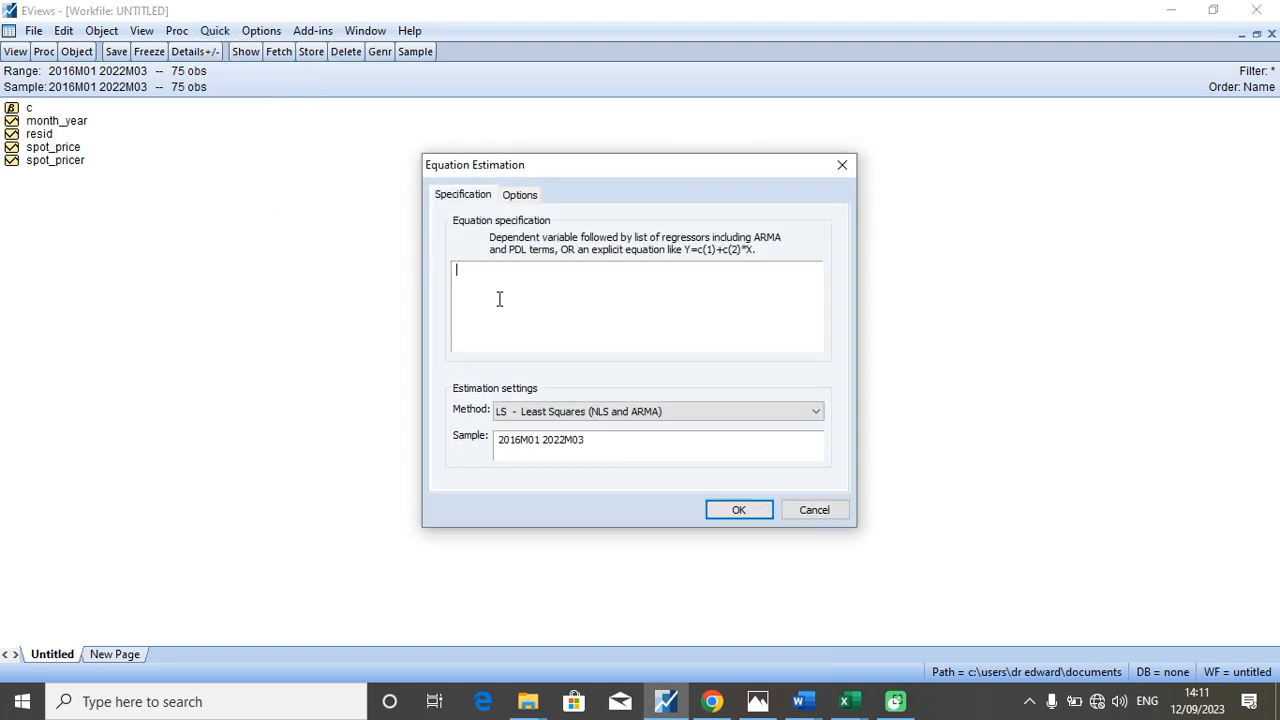
{"action": "type", "text": "spot_pricer c spot_pricer(-1)"}
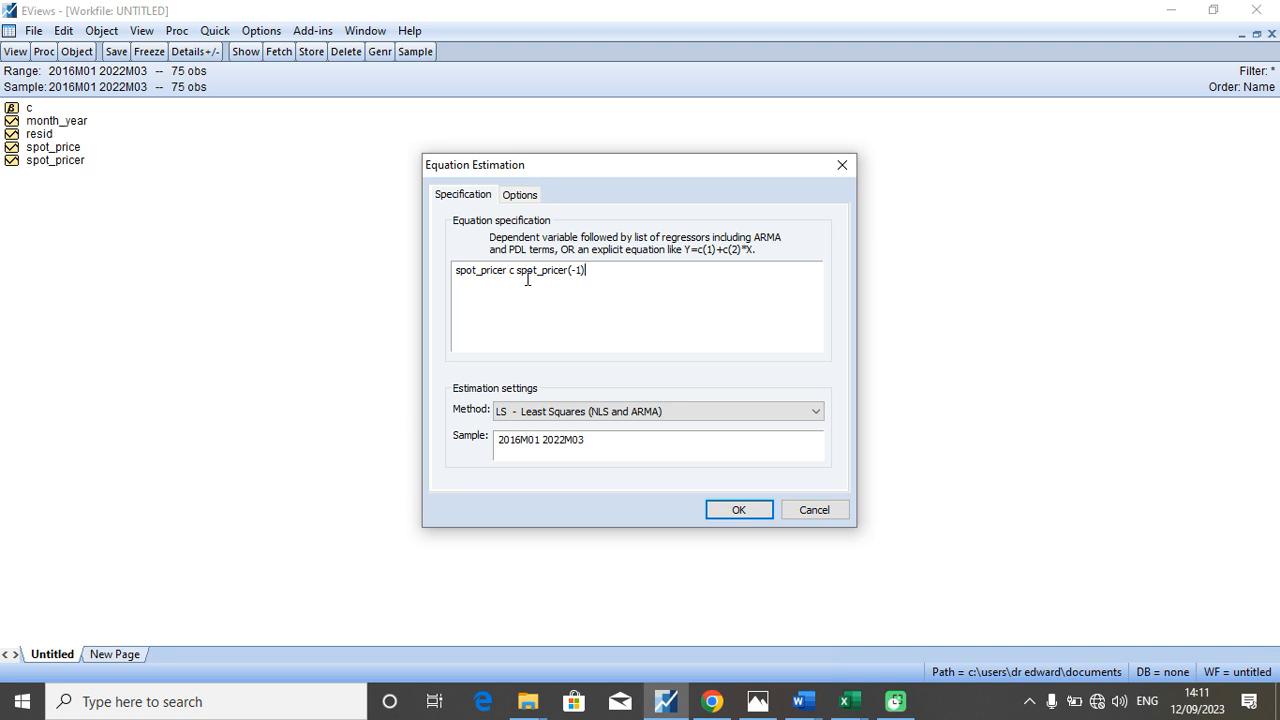
{"action": "mouse_move", "coordinate": [543, 292]}
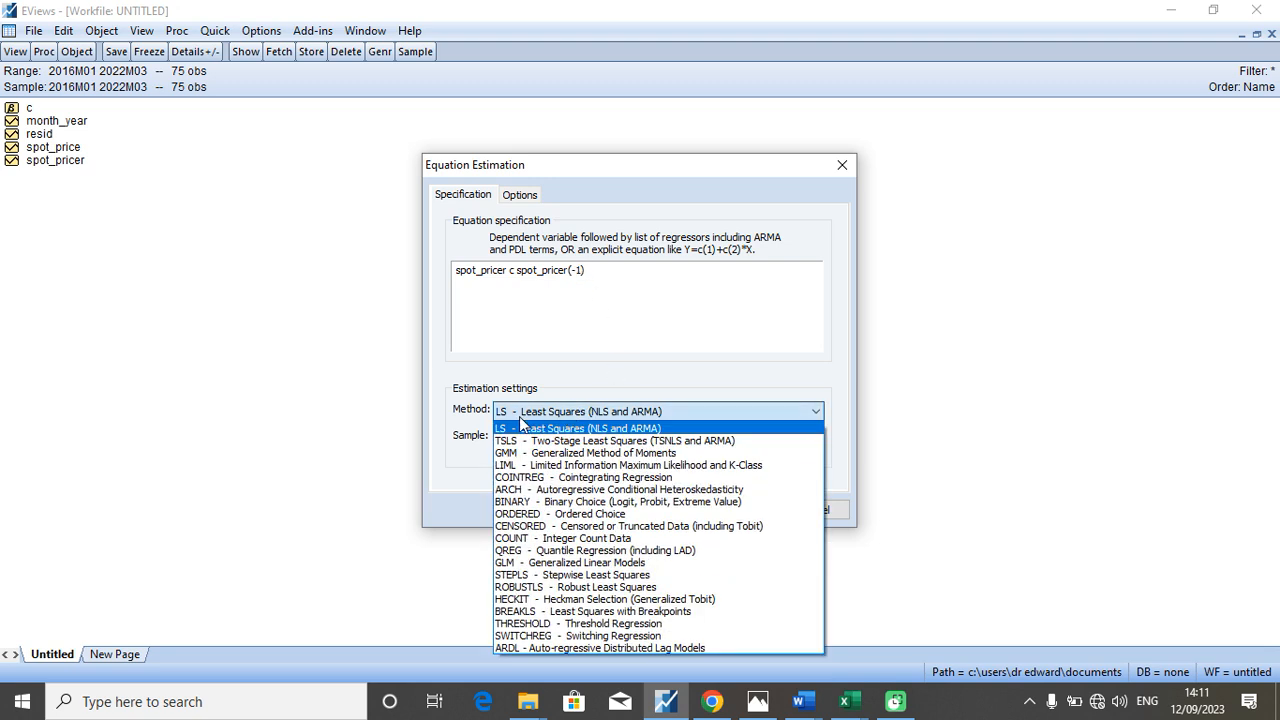
{"action": "mouse_move", "coordinate": [508, 453]}
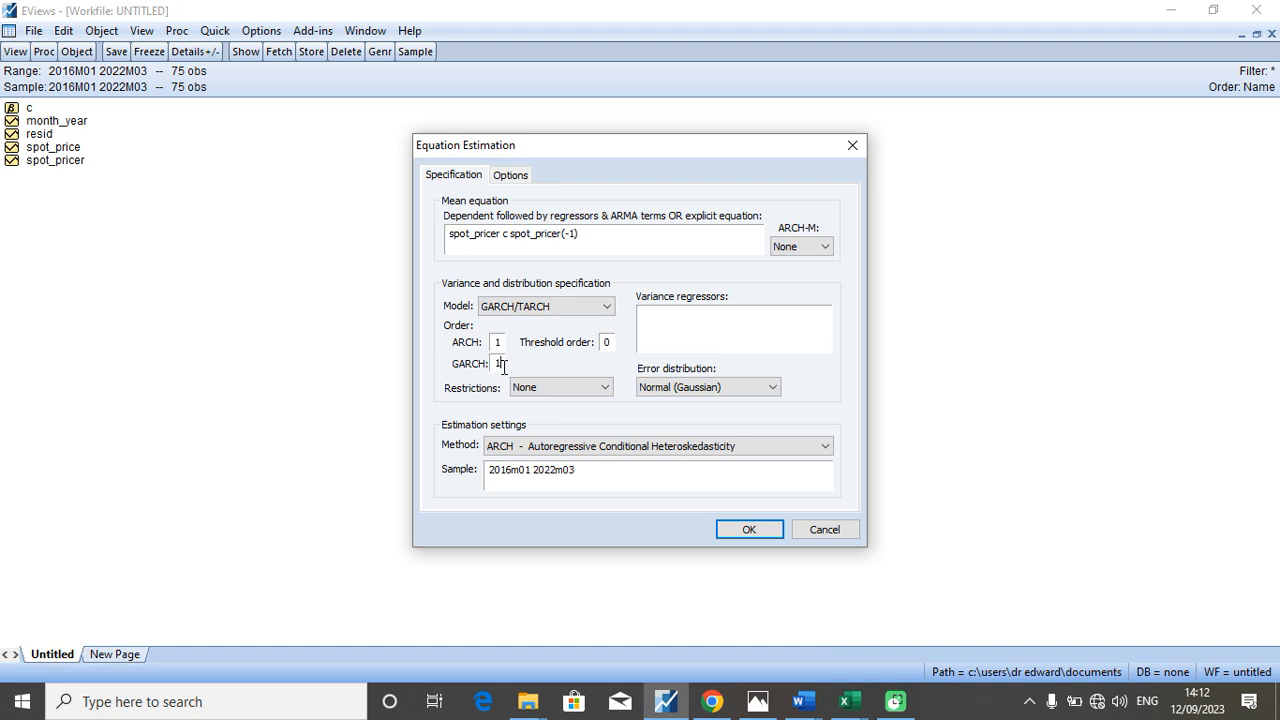
- Set the ARCH method's GARCH order to 0, keeping ARCH order 1
{"action": "type", "text": "0"}
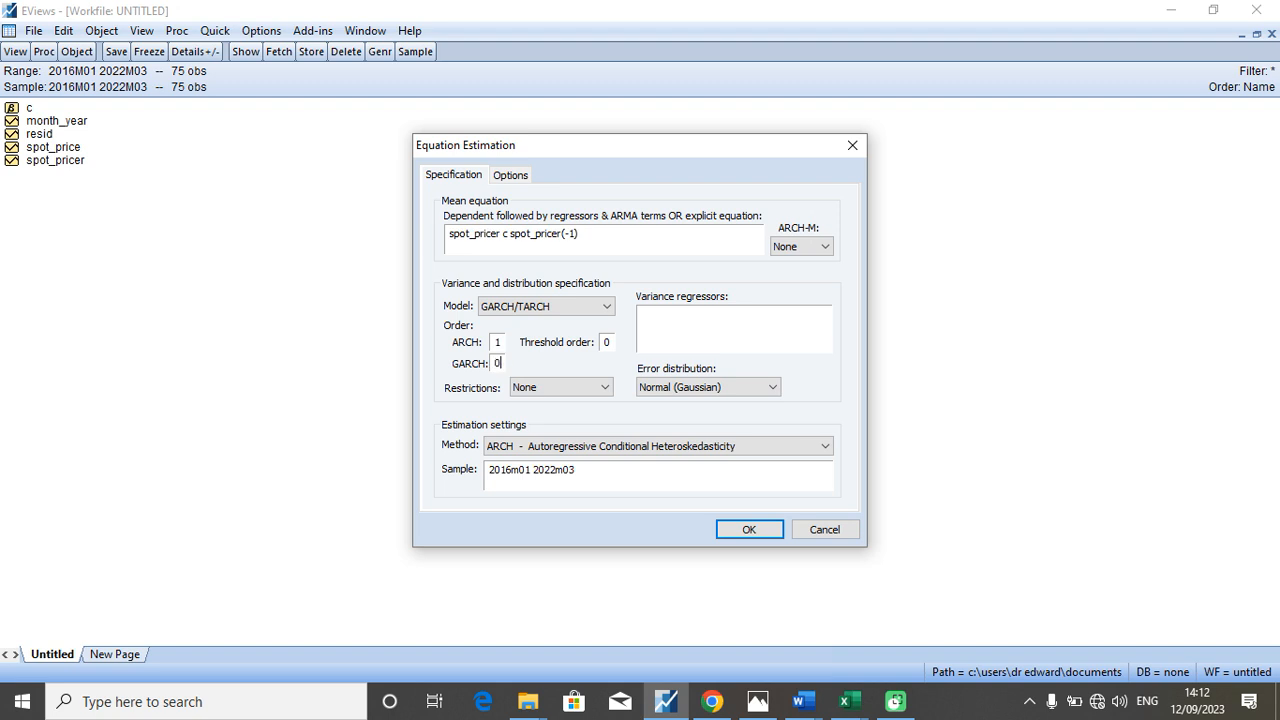
{"action": "mouse_move", "coordinate": [600, 355]}
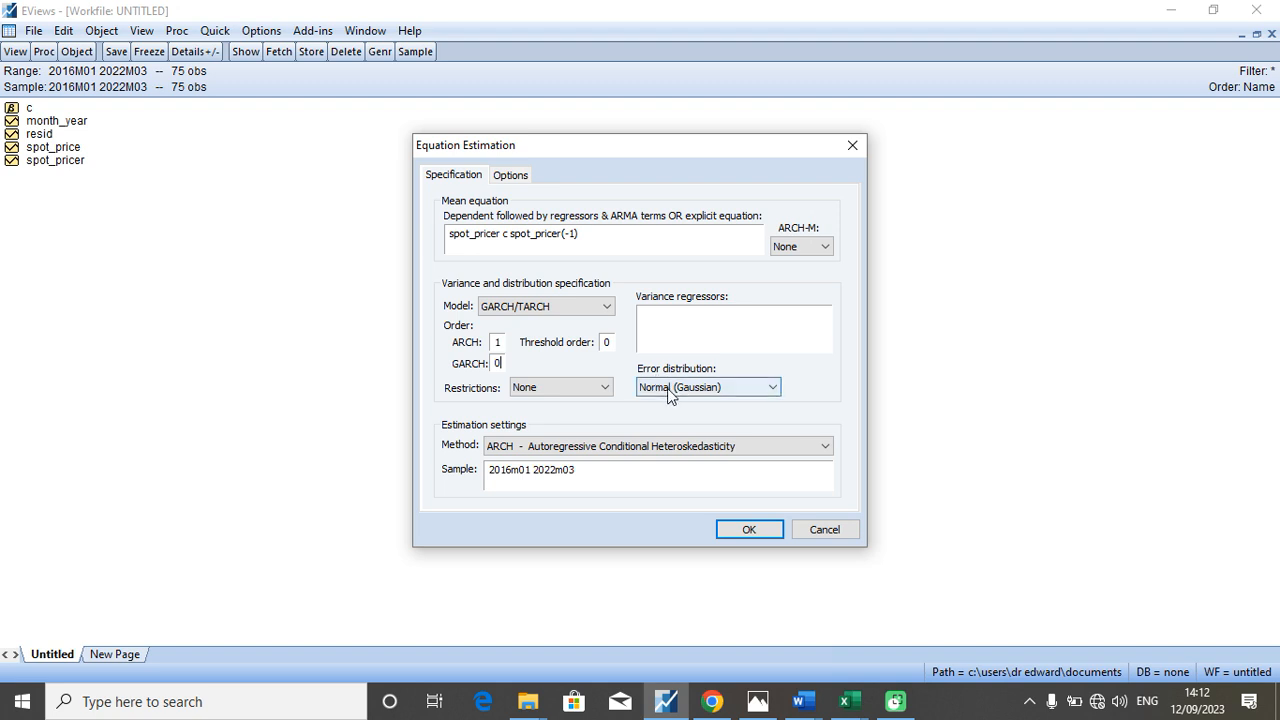
{"action": "left_click", "coordinate": [657, 446]}
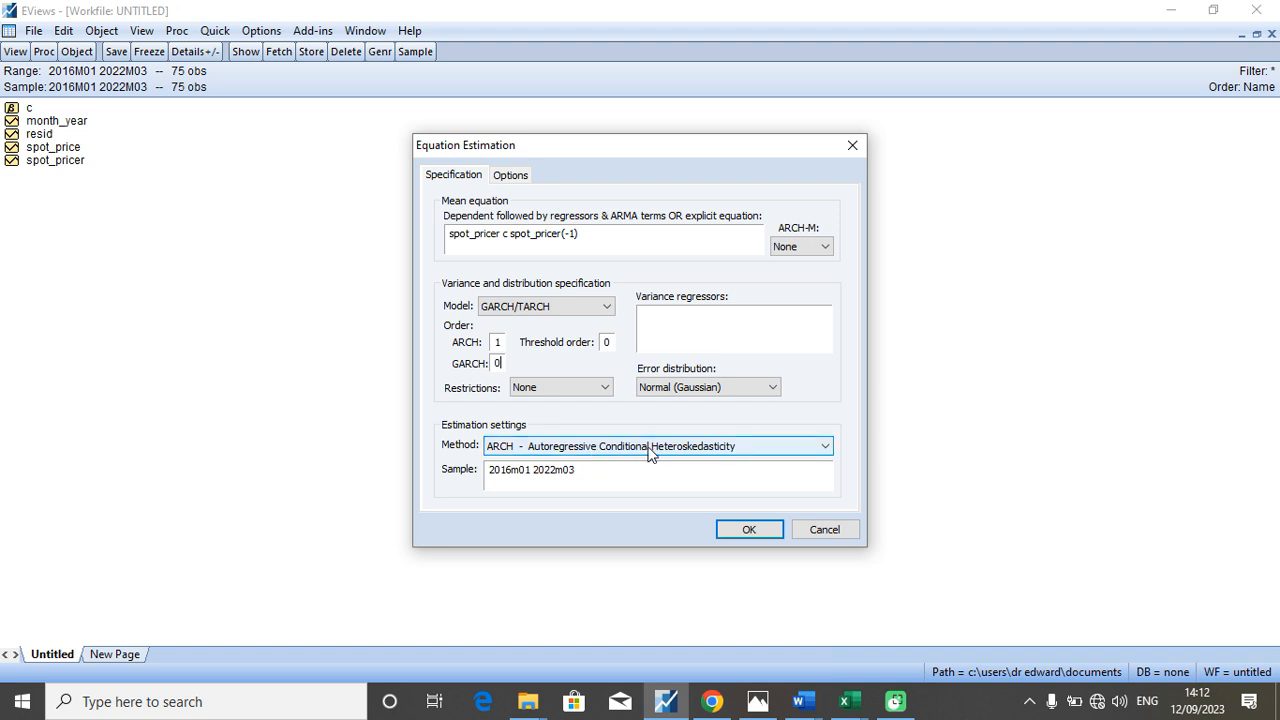
{"action": "mouse_move", "coordinate": [607, 453]}
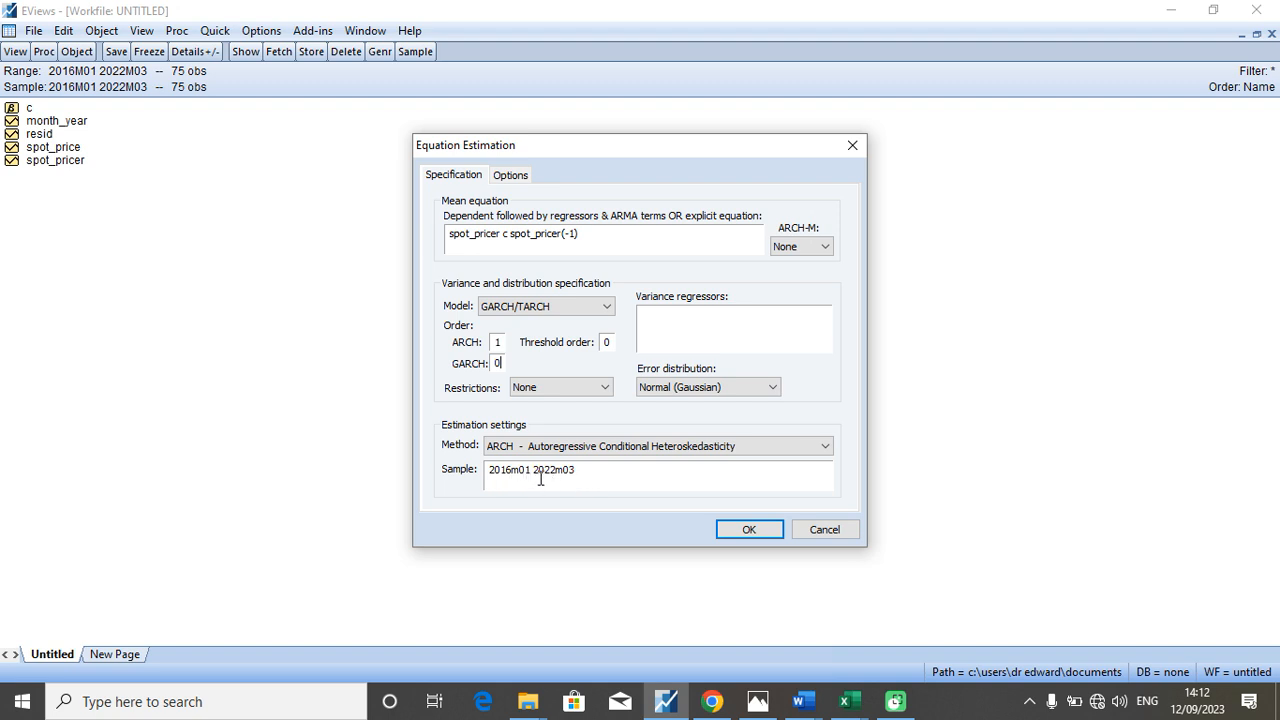
{"action": "mouse_move", "coordinate": [638, 518]}
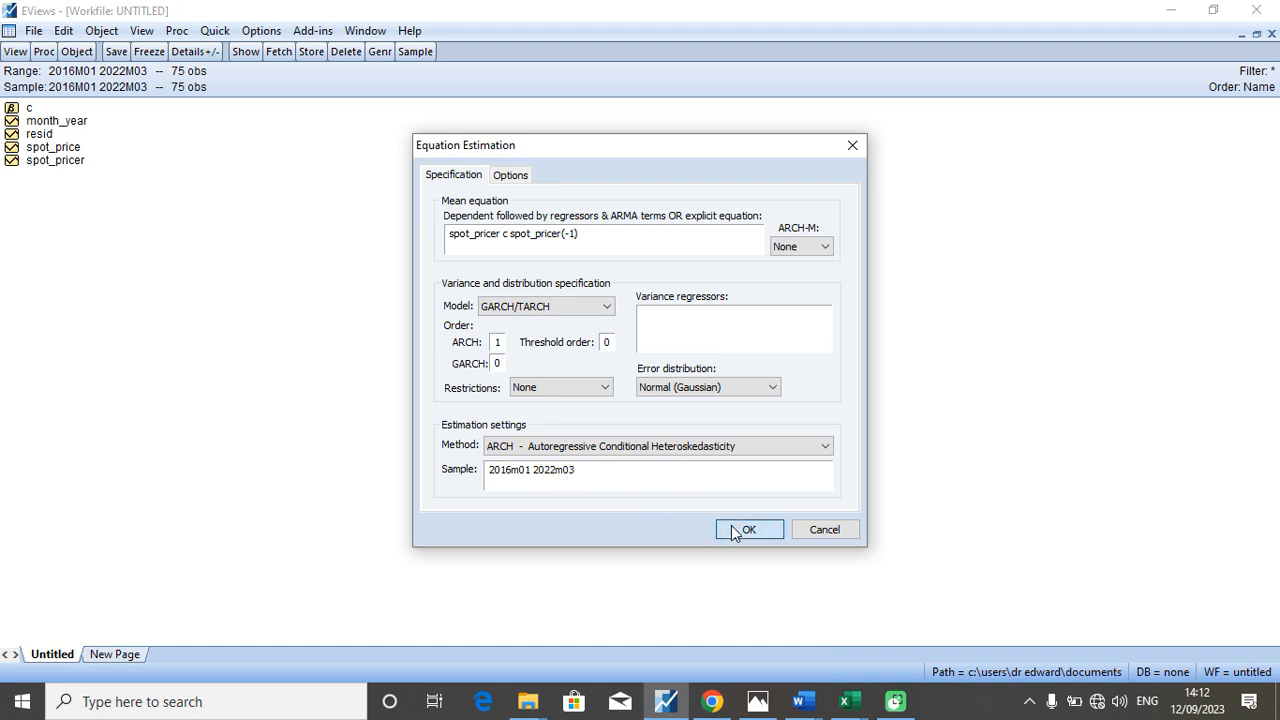
- Run the ARCH(1) estimation and copy its output as displayed text
{"action": "left_click", "coordinate": [750, 529]}
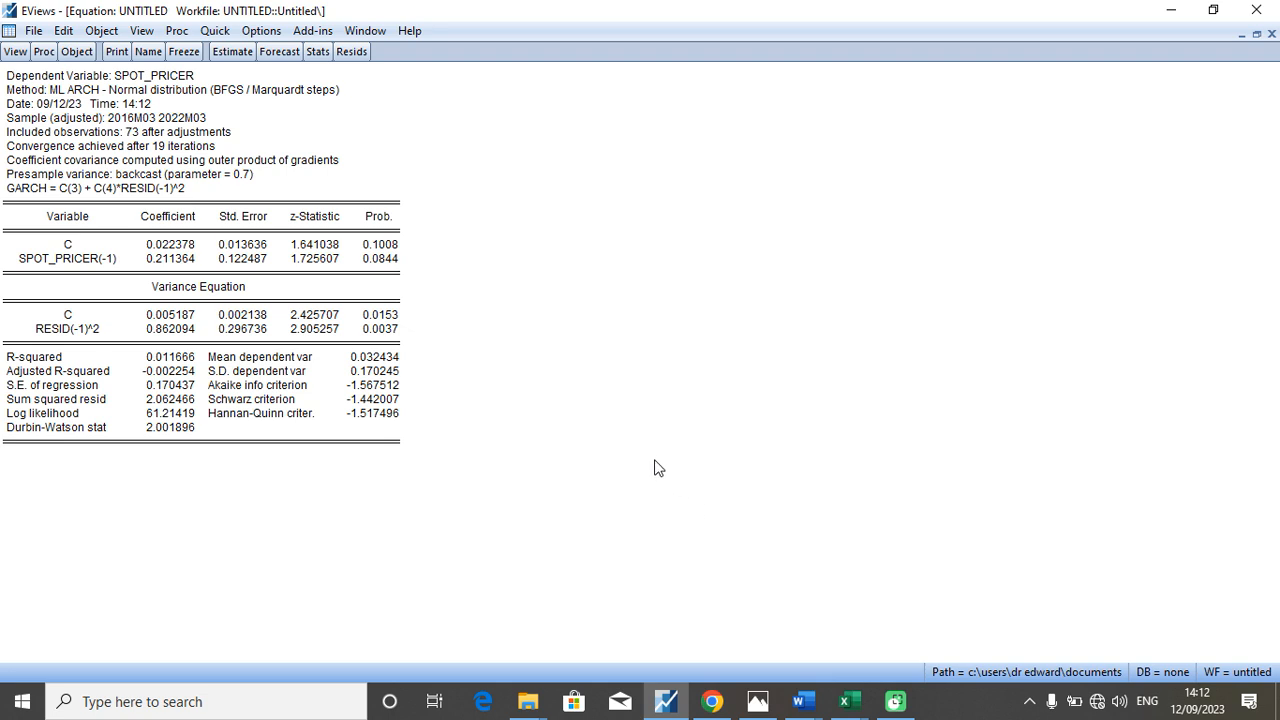
{"action": "left_click", "coordinate": [379, 329]}
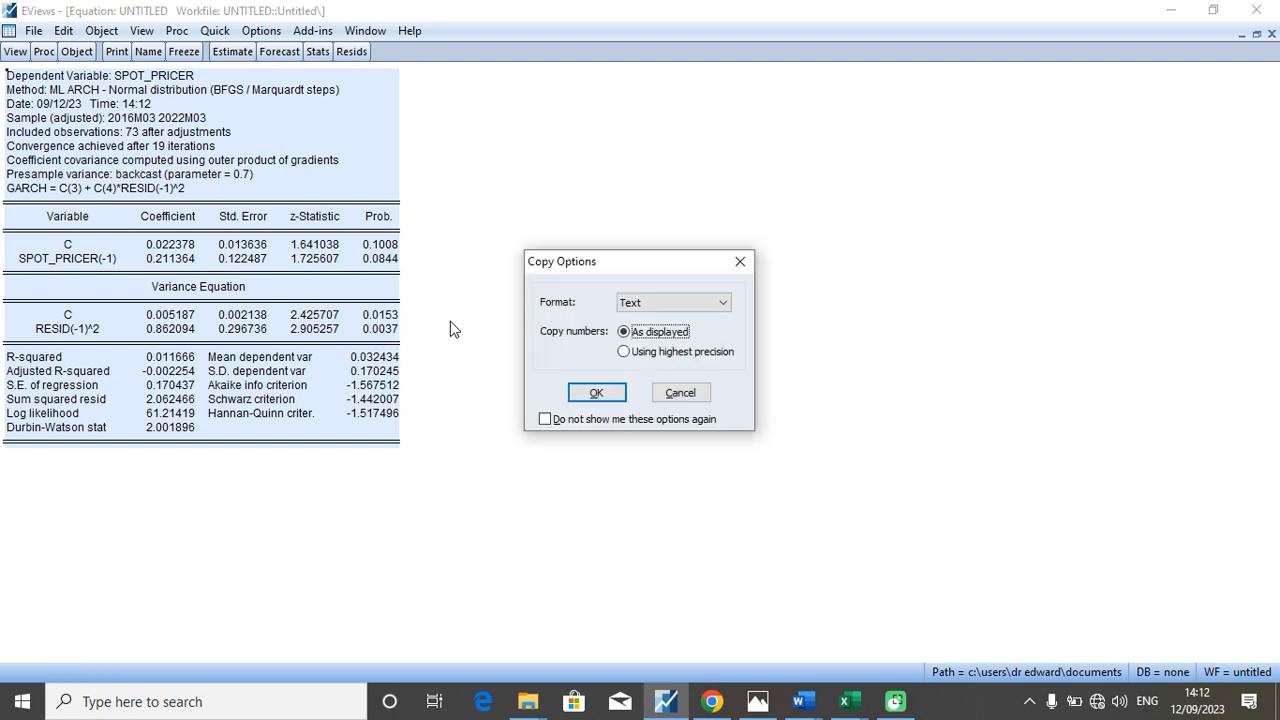
{"action": "left_click", "coordinate": [596, 392]}
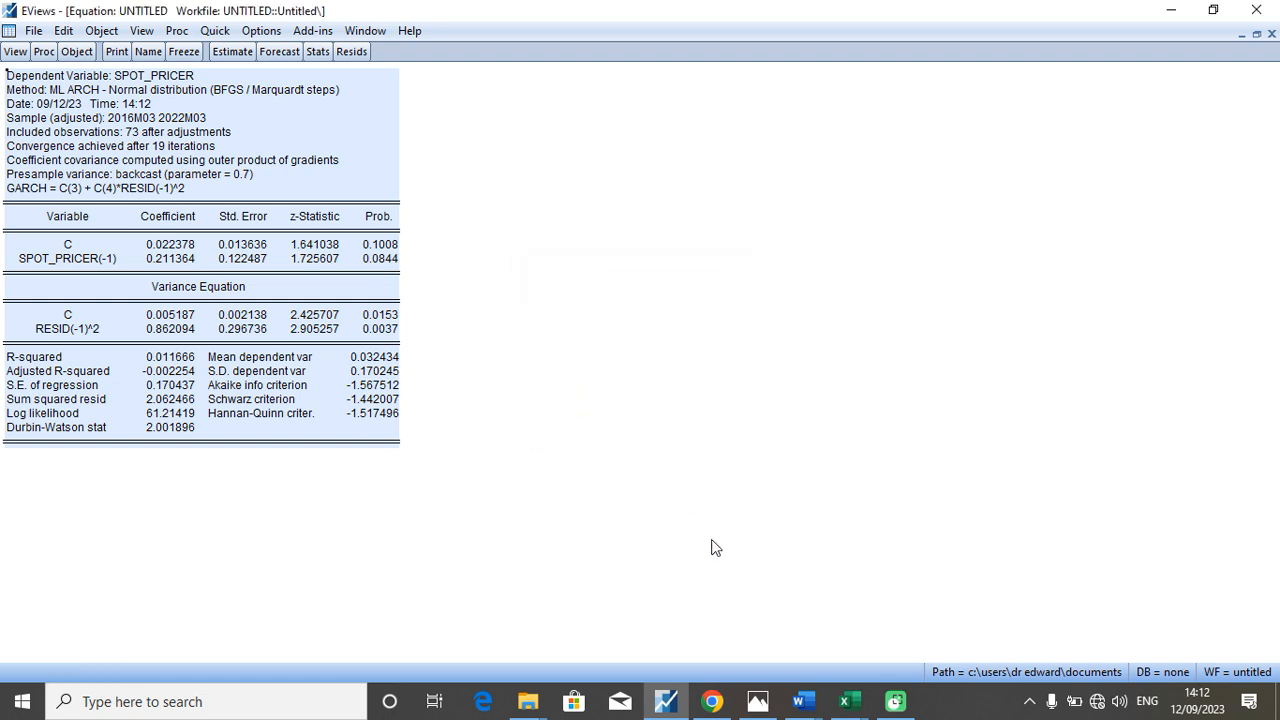
{"action": "mouse_move", "coordinate": [800, 699]}
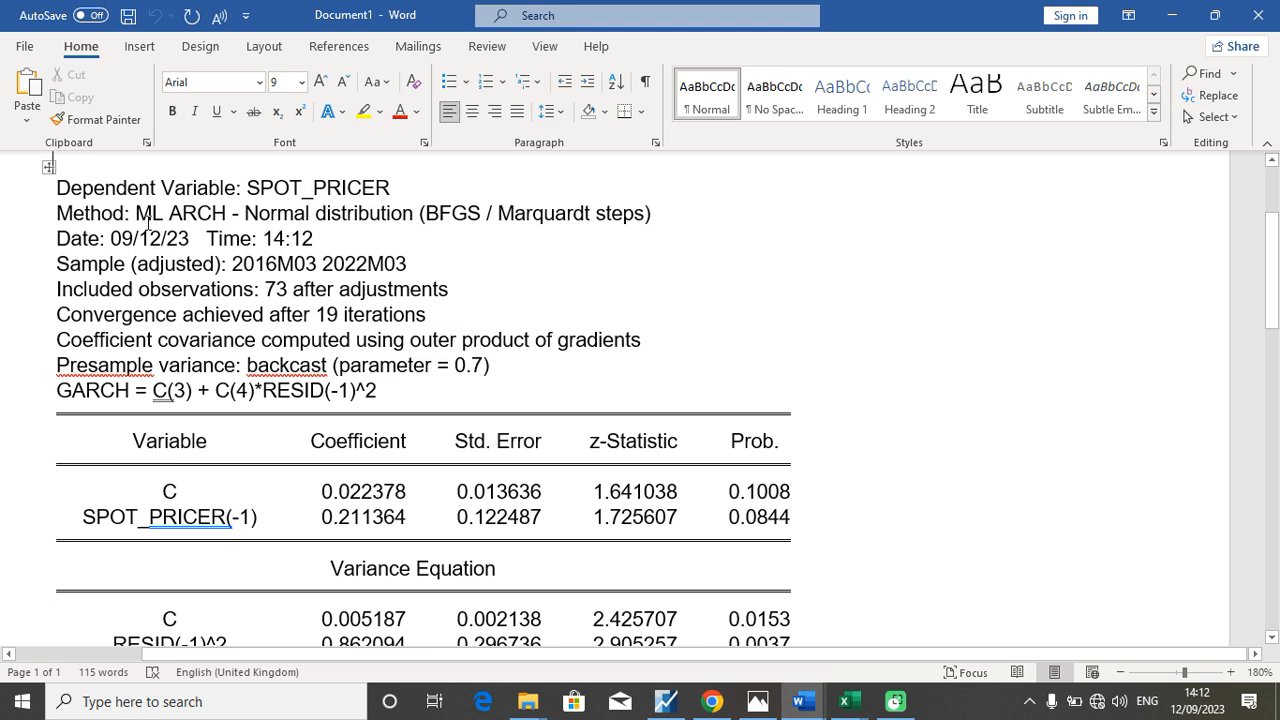
{"action": "mouse_move", "coordinate": [262, 217]}
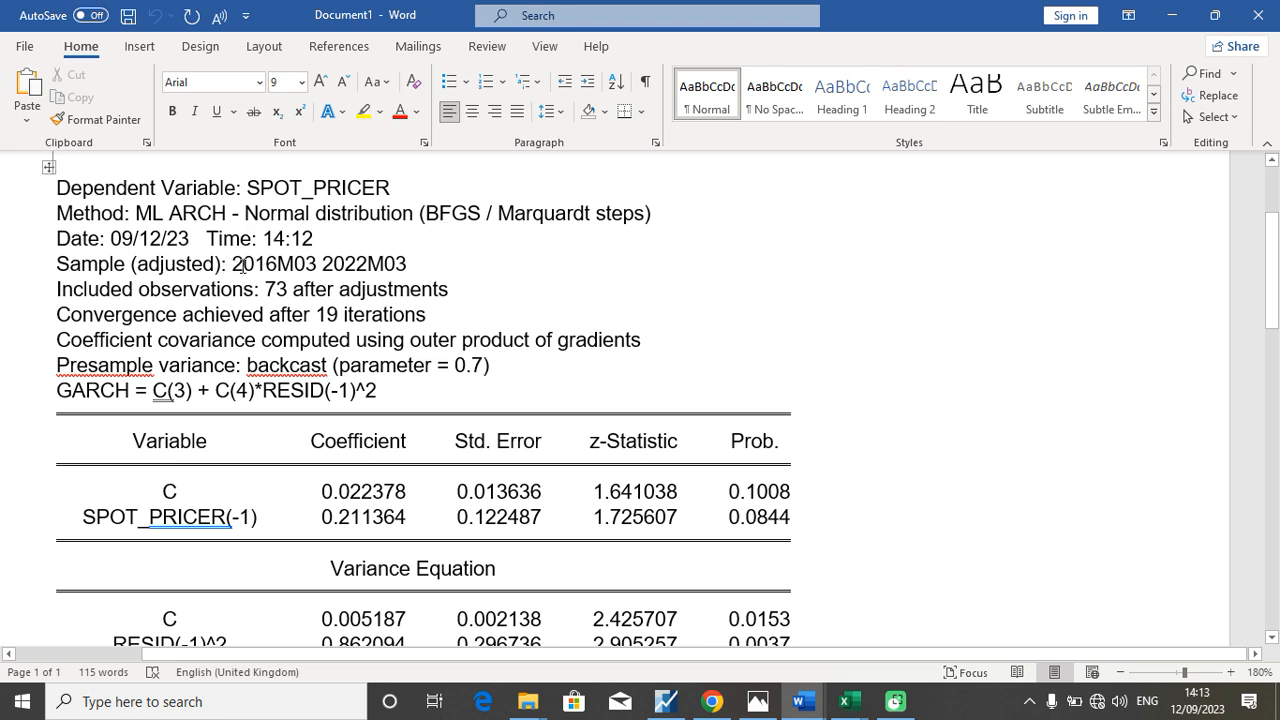
{"action": "mouse_move", "coordinate": [356, 297]}
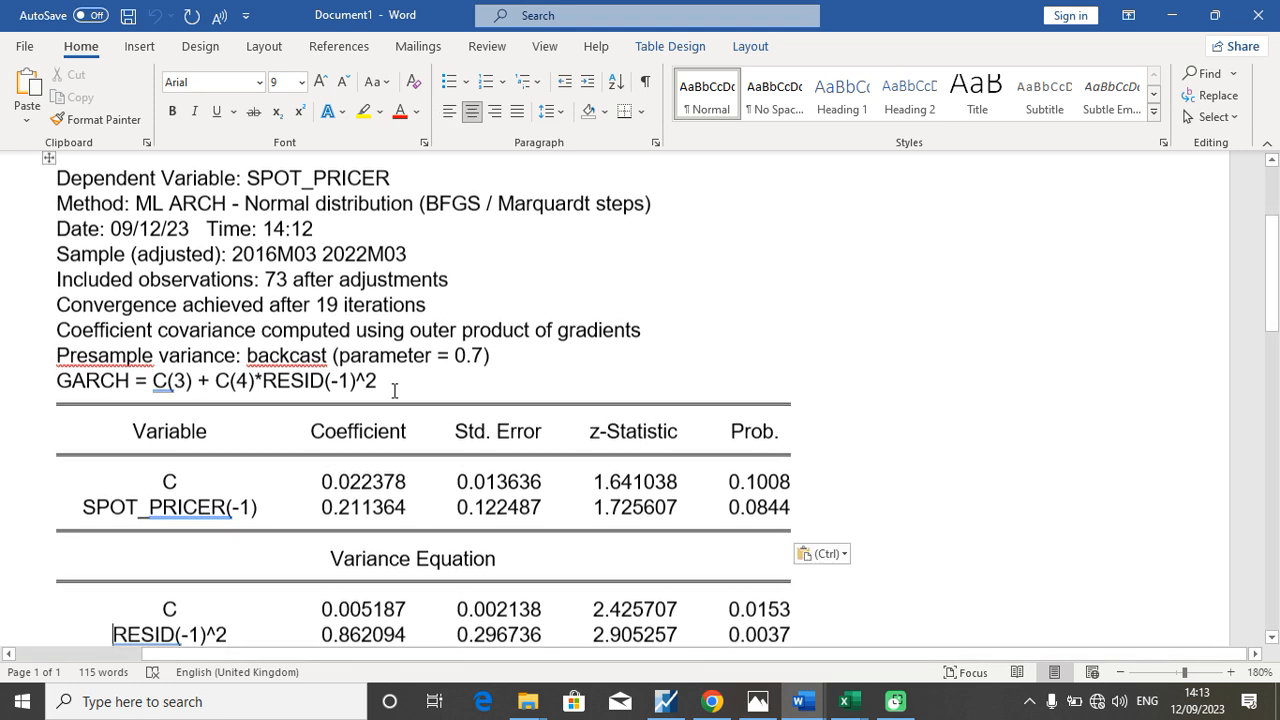
- Scroll down to the mean equation rows in the Word document
{"action": "scroll", "scroll_direction": "down", "scroll_amount": 3}
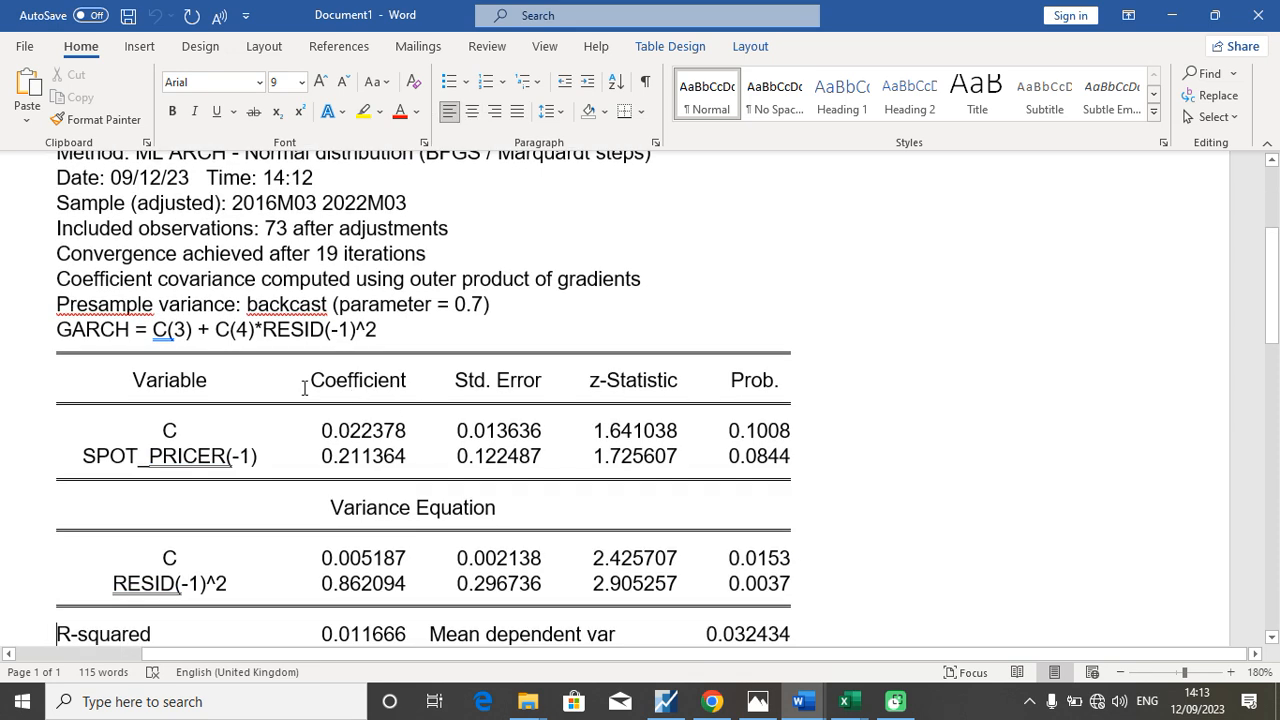
{"action": "mouse_move", "coordinate": [114, 373]}
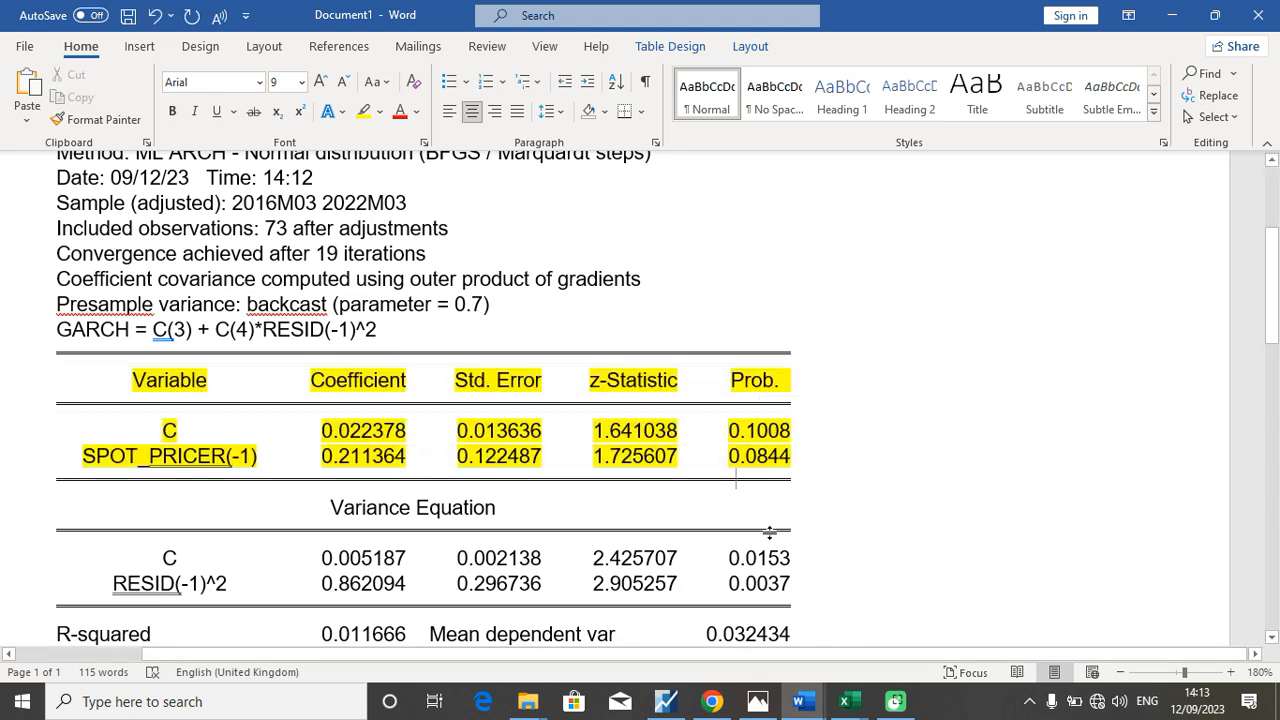
{"action": "scroll", "scroll_direction": "down", "scroll_amount": 3}
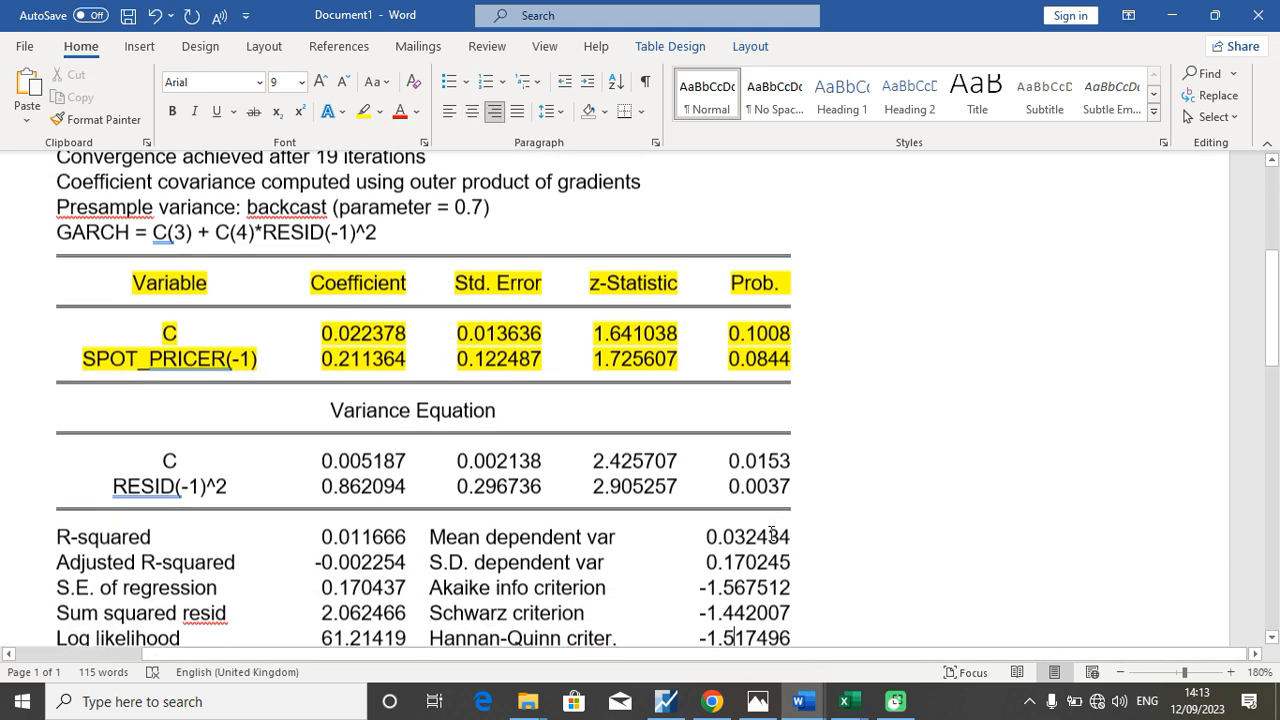
{"action": "scroll", "scroll_direction": "down", "scroll_amount": 3}
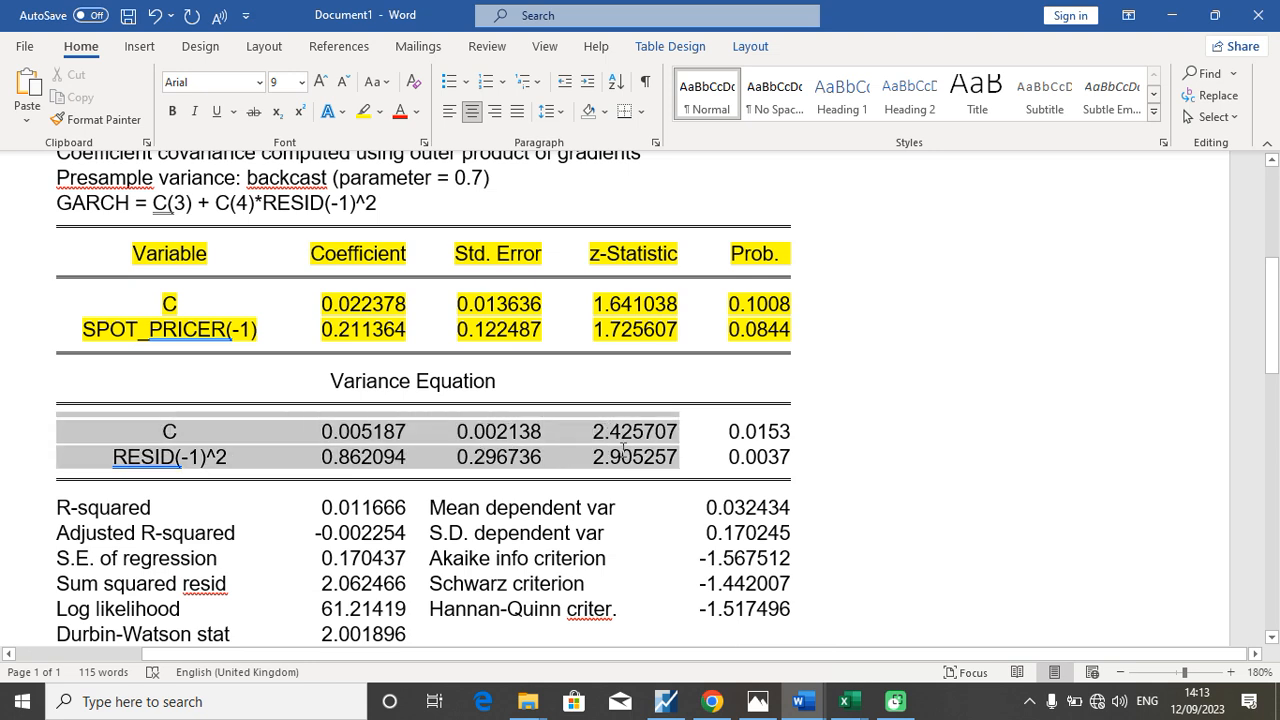
- Bring up formatting options for the variance equation's C and RESID(-1)^2 rows
{"action": "right_click", "coordinate": [623, 455]}
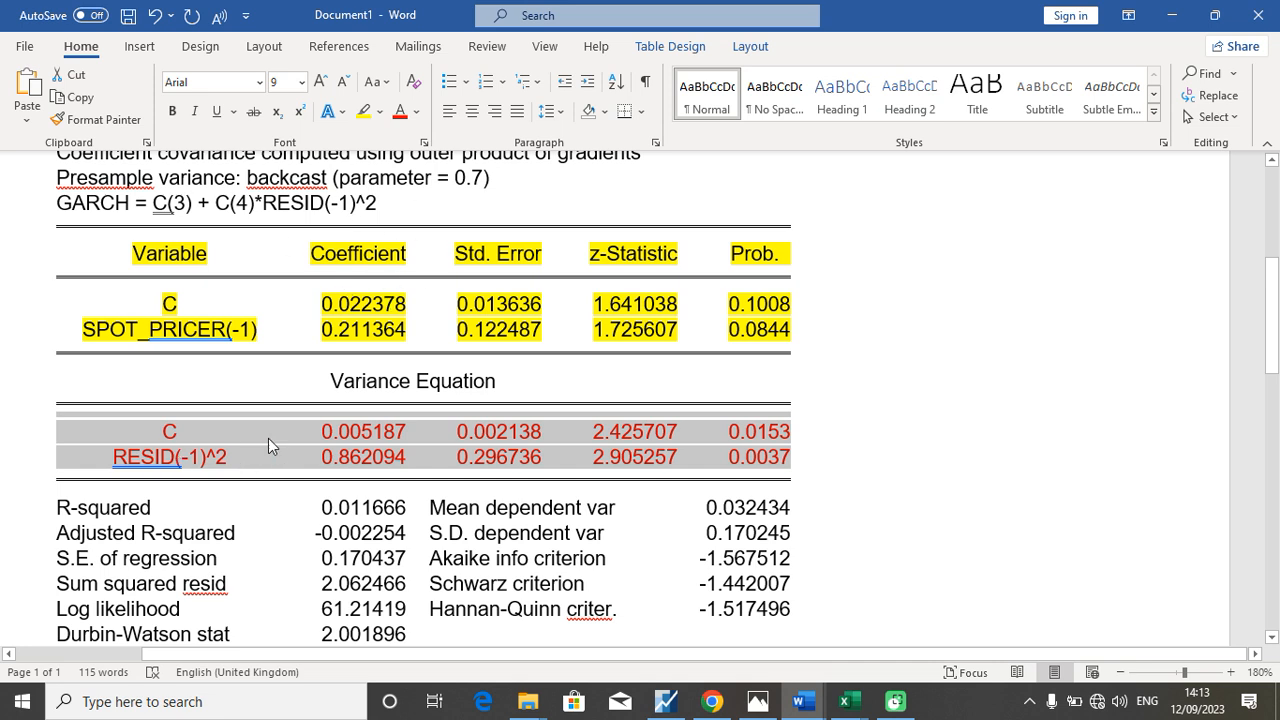
{"action": "mouse_move", "coordinate": [257, 455]}
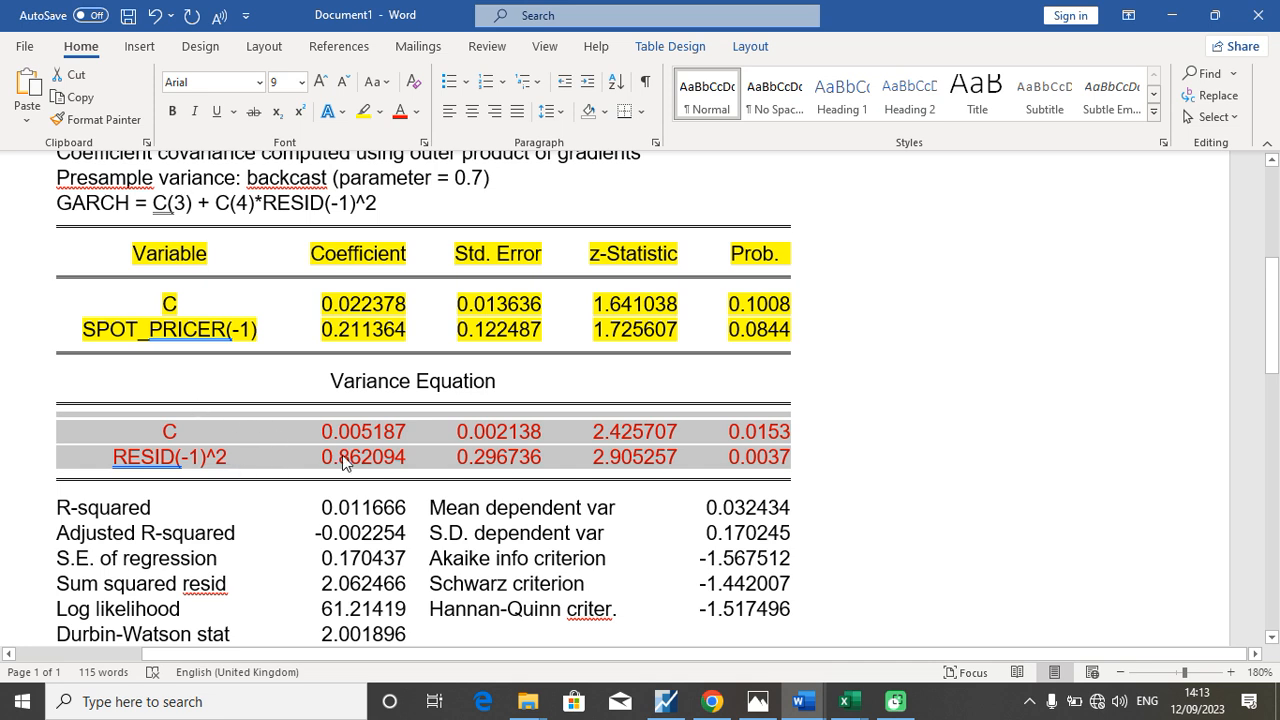
{"action": "mouse_move", "coordinate": [570, 459]}
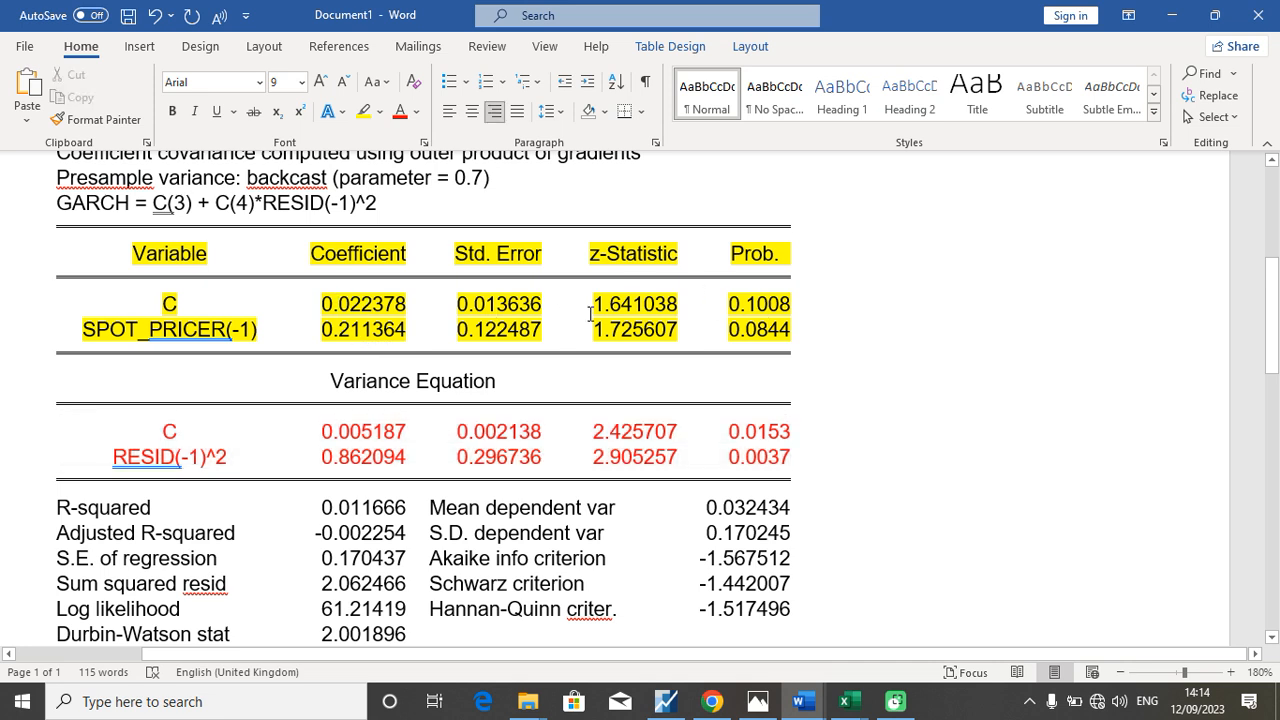
{"action": "mouse_move", "coordinate": [275, 338]}
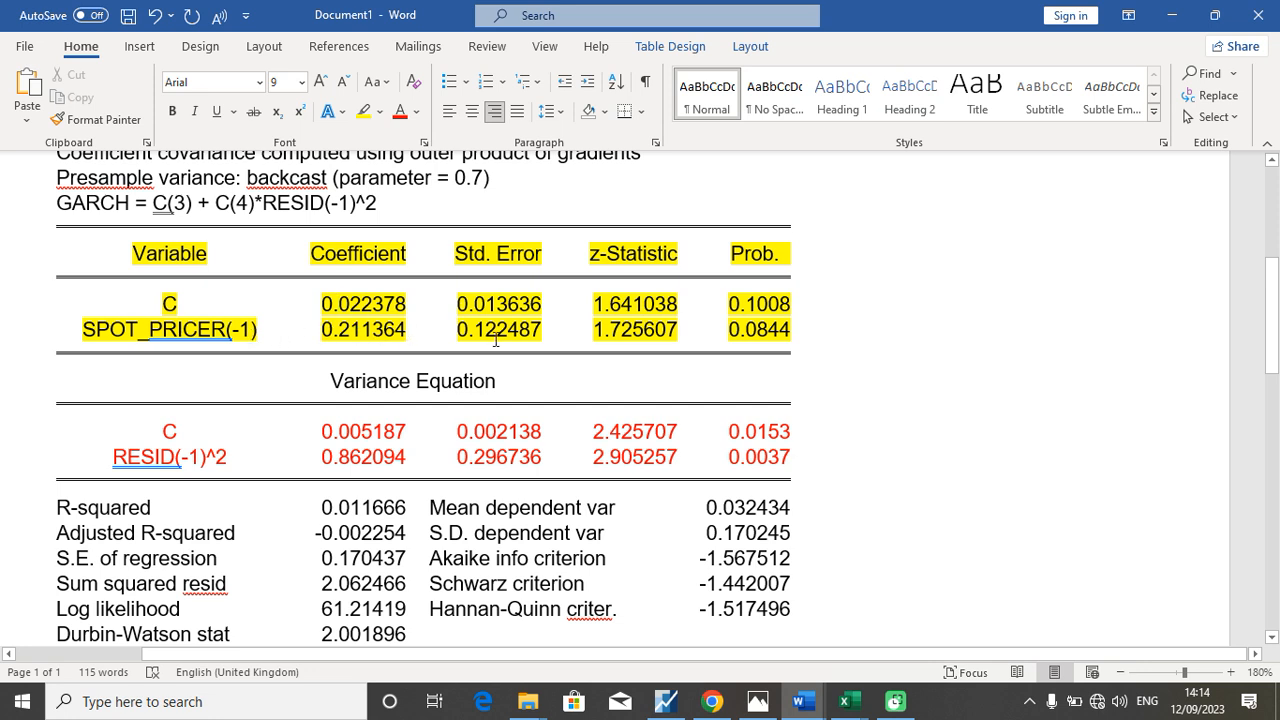
{"action": "mouse_move", "coordinate": [763, 338]}
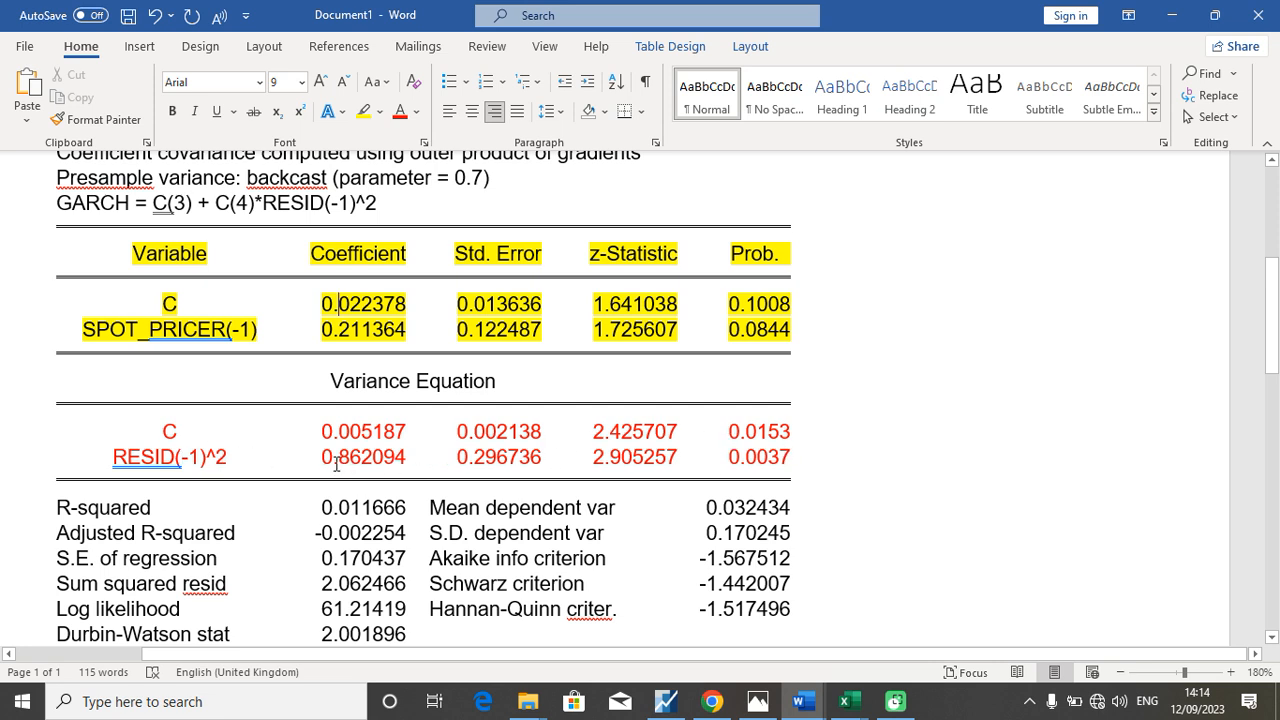
{"action": "mouse_move", "coordinate": [350, 461]}
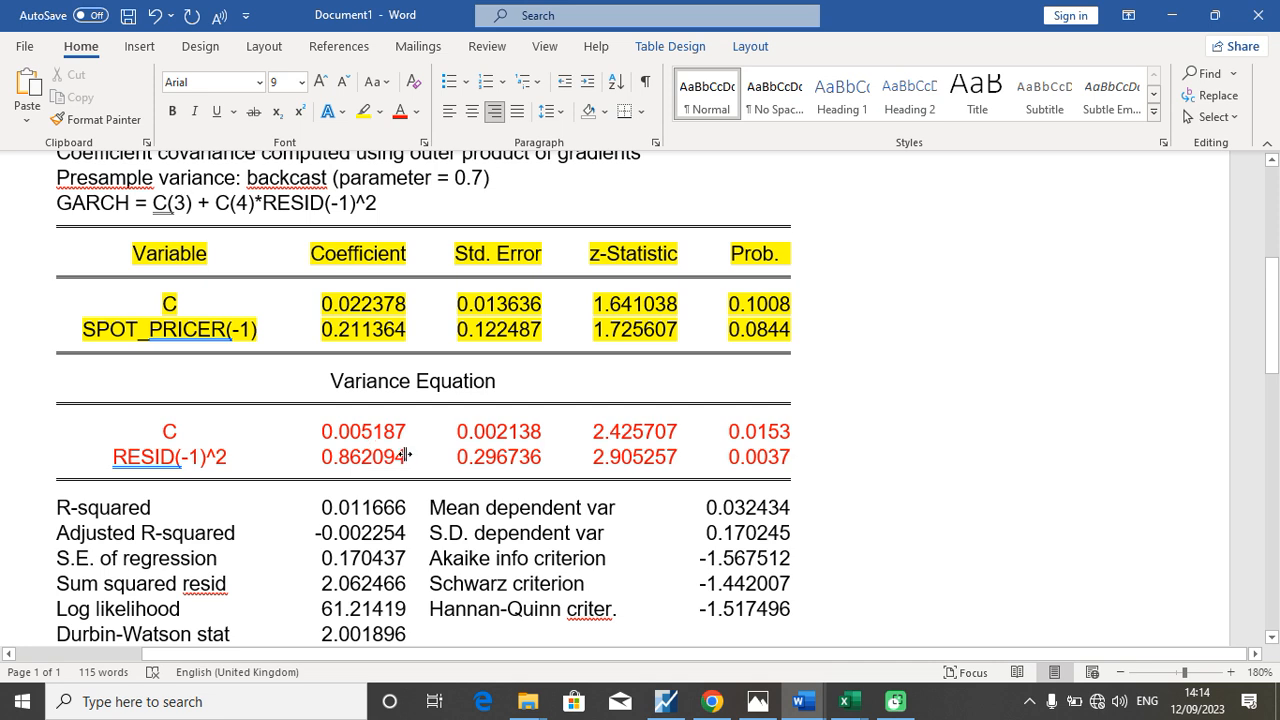
{"action": "mouse_move", "coordinate": [328, 454]}
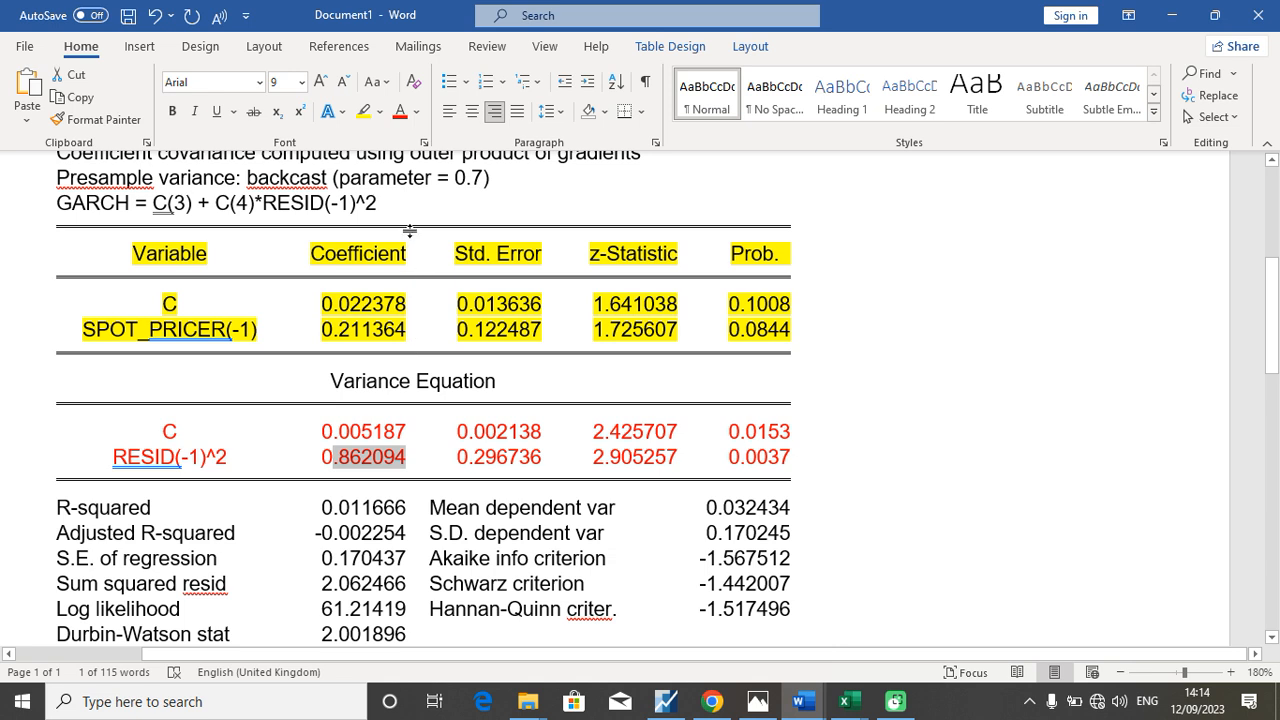
{"action": "mouse_move", "coordinate": [404, 222]}
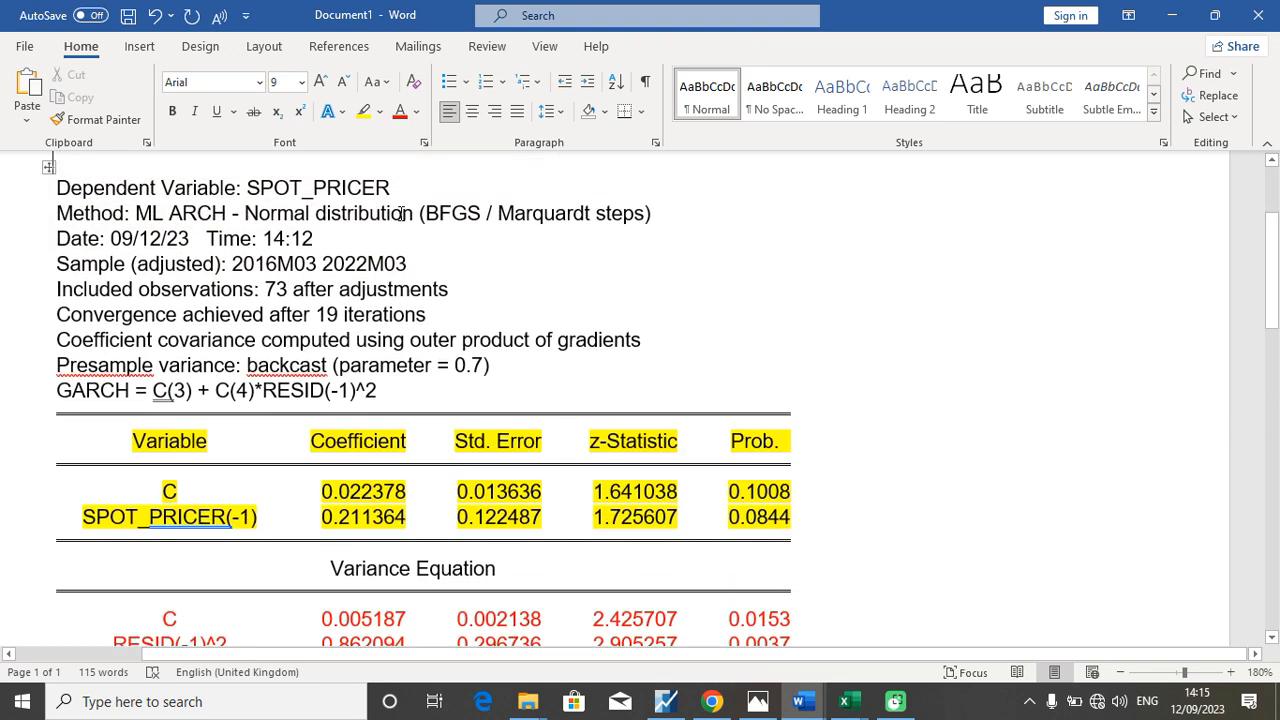
{"action": "left_click", "coordinate": [345, 618]}
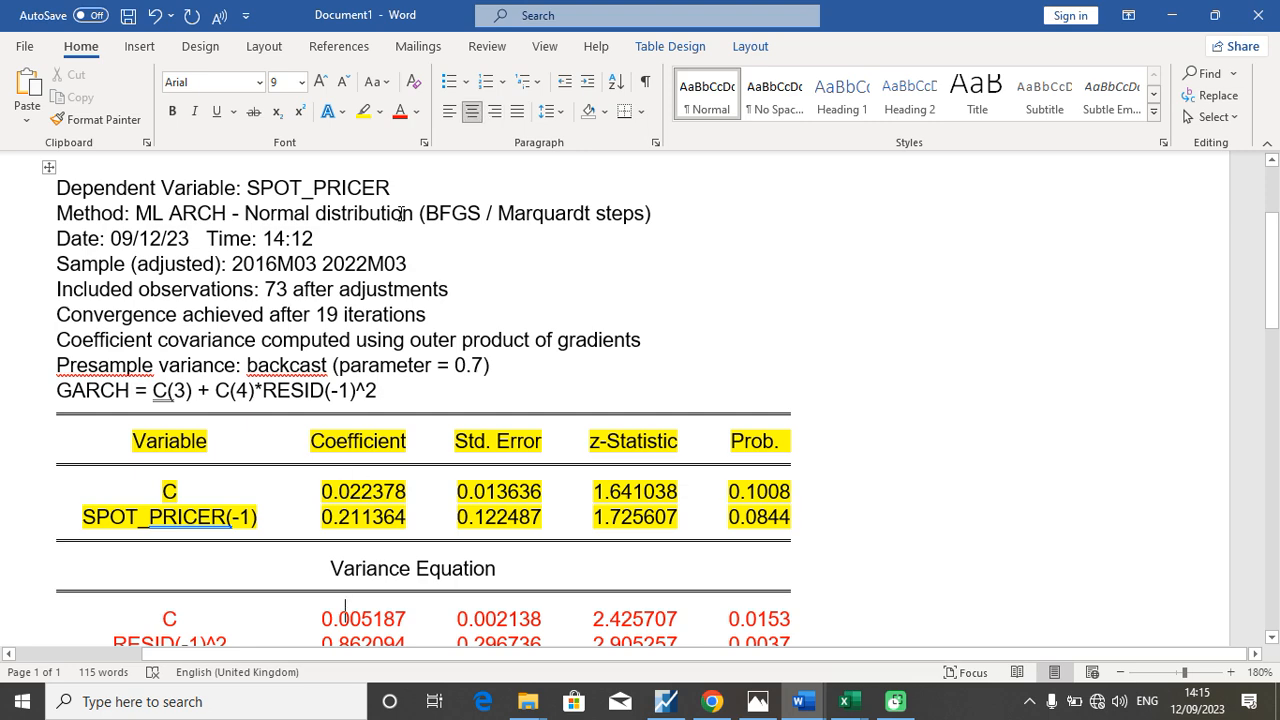
{"action": "scroll", "scroll_direction": "down", "scroll_amount": 3}
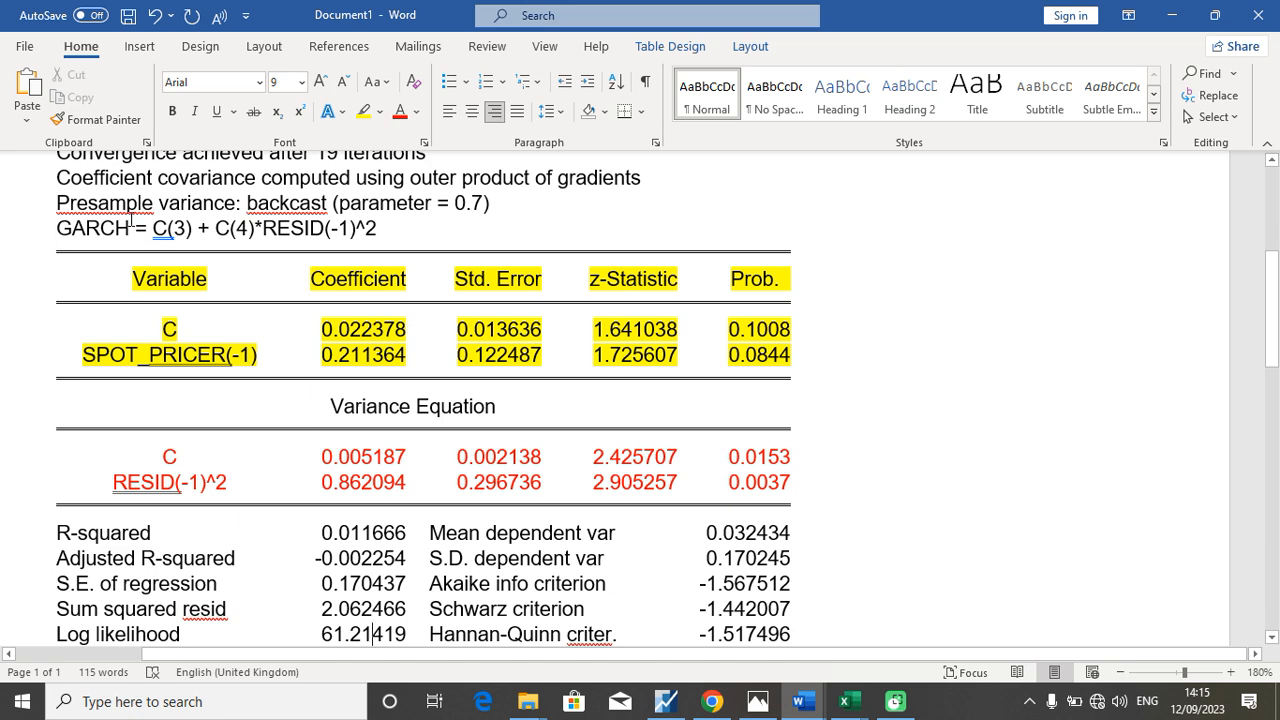
{"action": "mouse_move", "coordinate": [135, 210]}
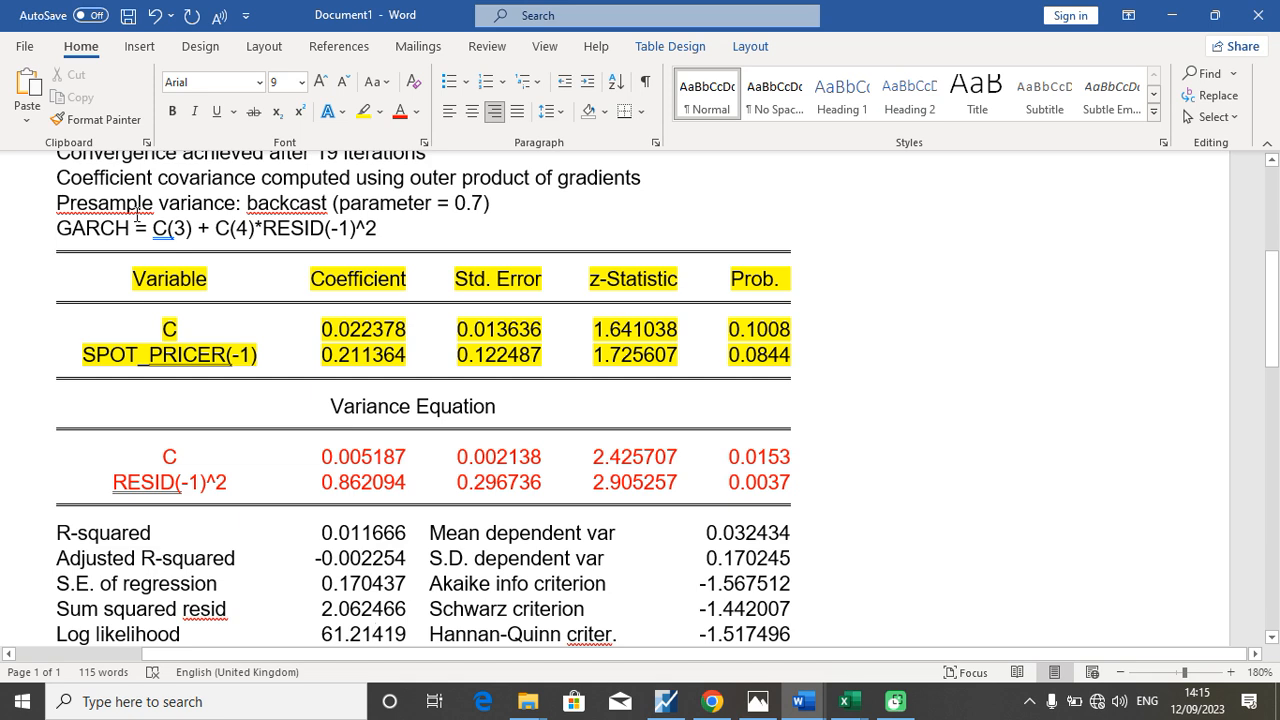
{"action": "left_click", "coordinate": [357, 634]}
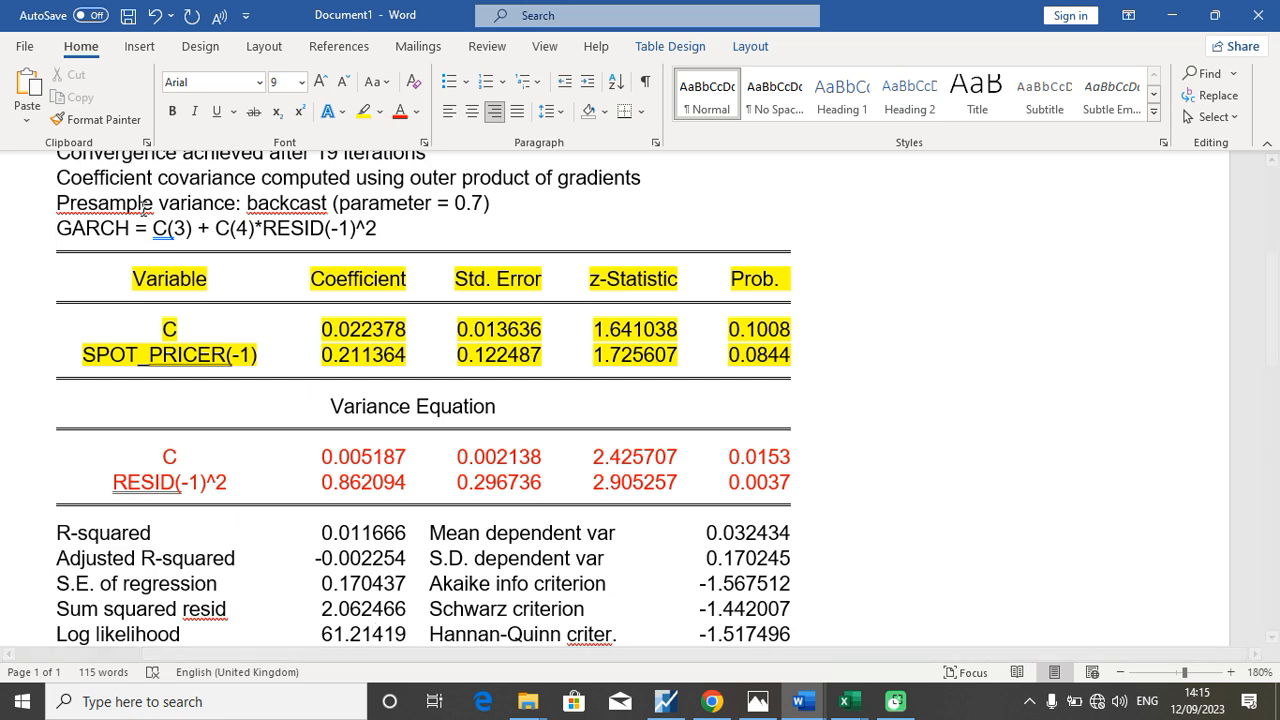
{"action": "left_click", "coordinate": [360, 634]}
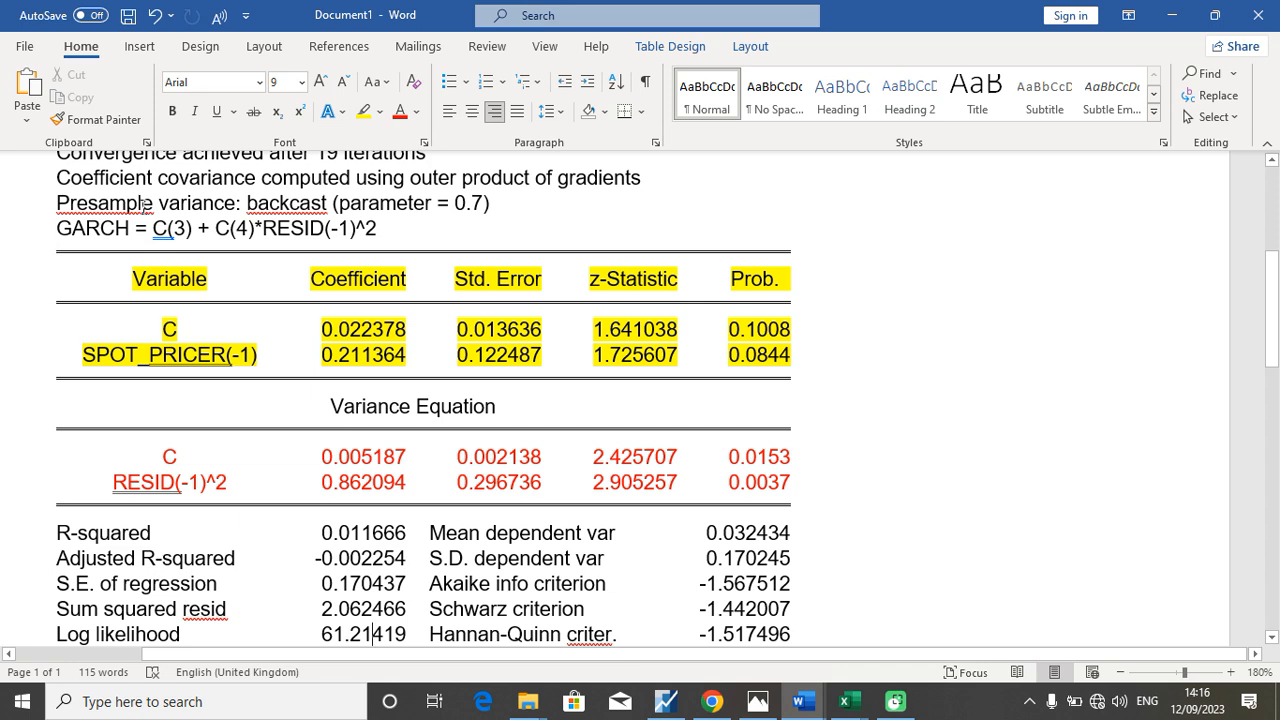
{"action": "mouse_move", "coordinate": [1075, 628]}
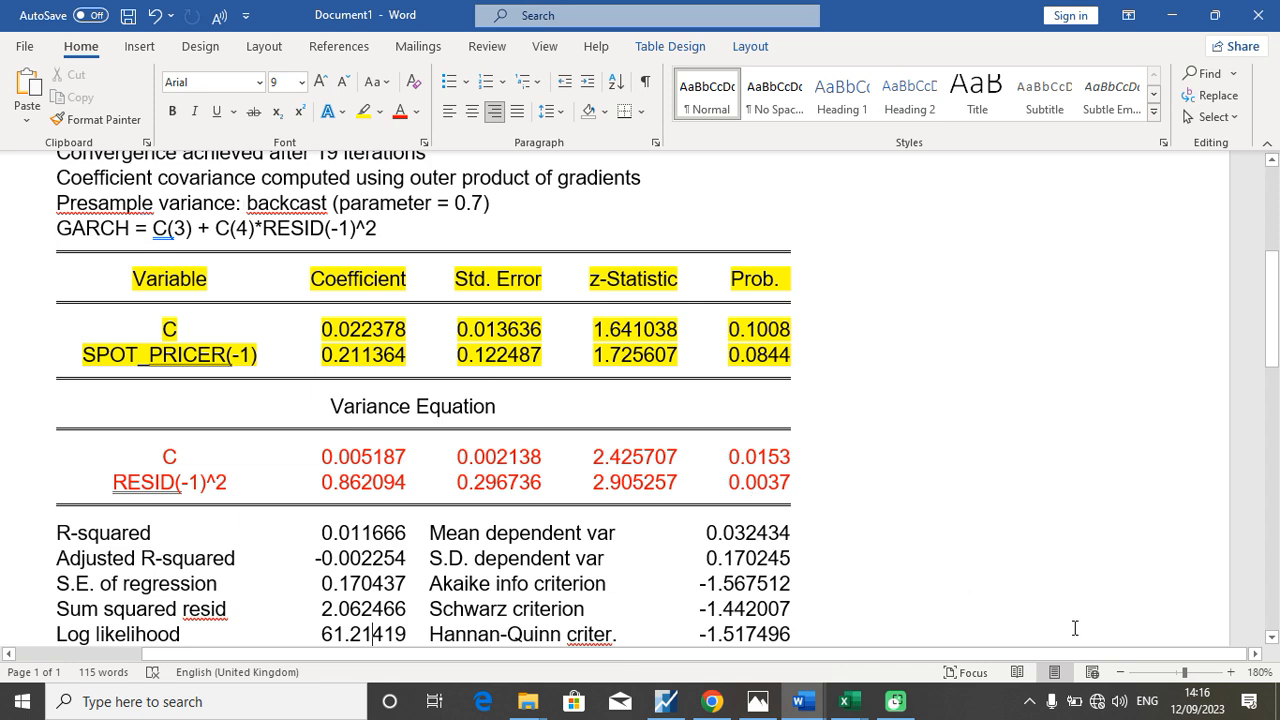